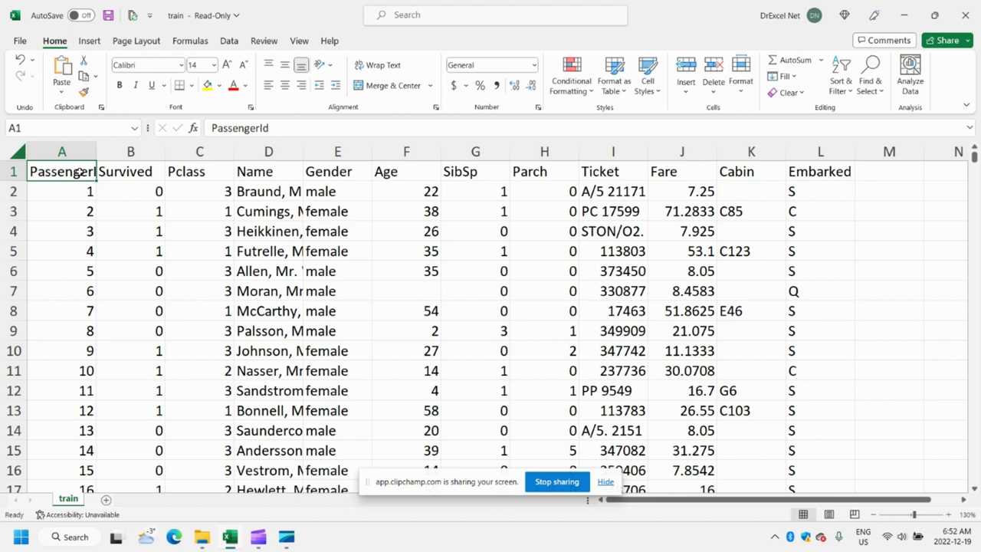
{"action": "mouse_move", "coordinate": [389, 200]}
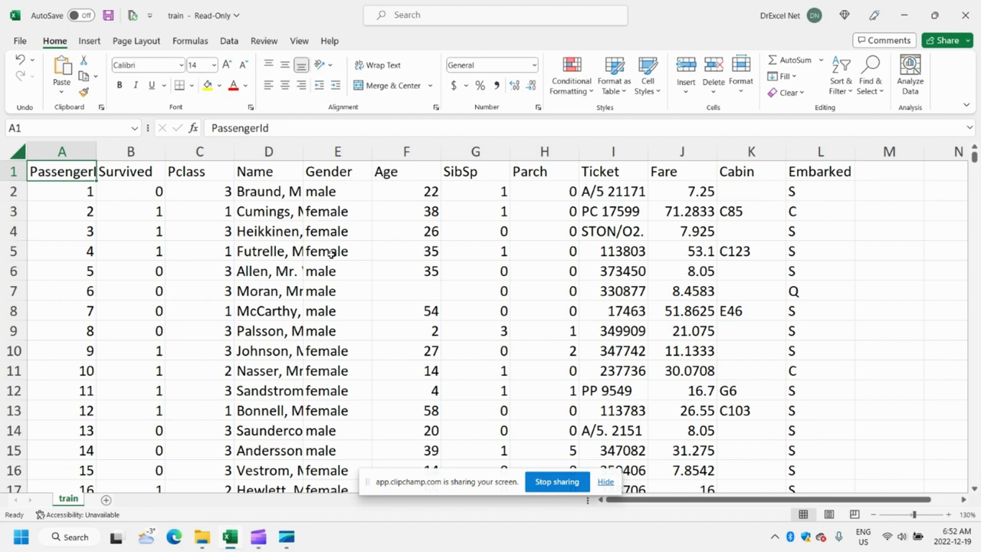
Step: Convert the Titanic passenger range into a table with headers and filter buttons
{"action": "left_click", "coordinate": [337, 252]}
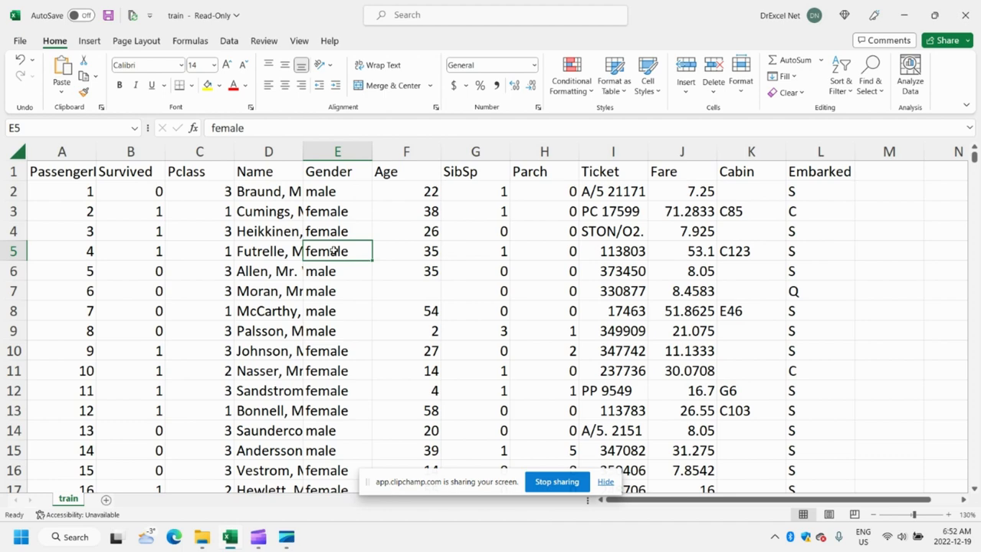
{"action": "left_click", "coordinate": [613, 77]}
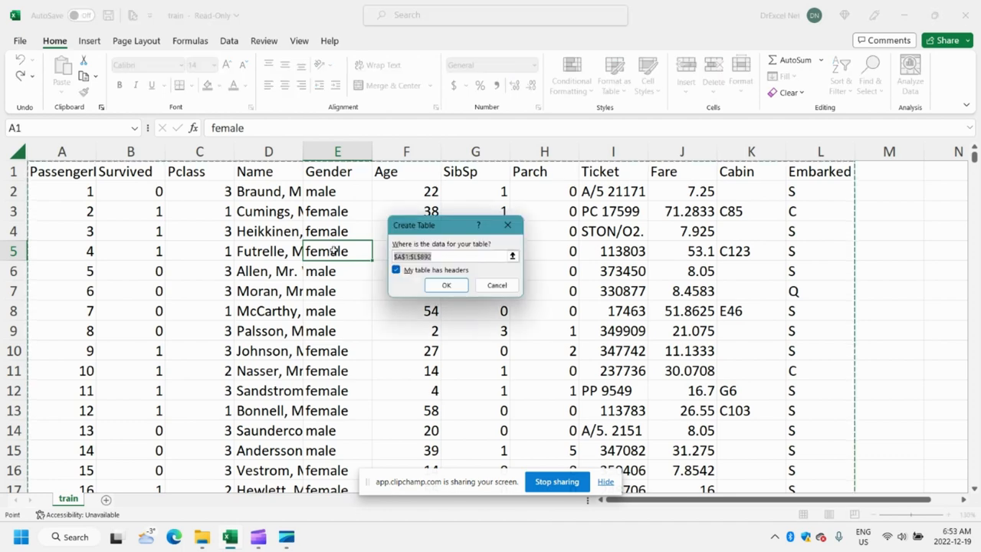
{"action": "left_click", "coordinate": [445, 285]}
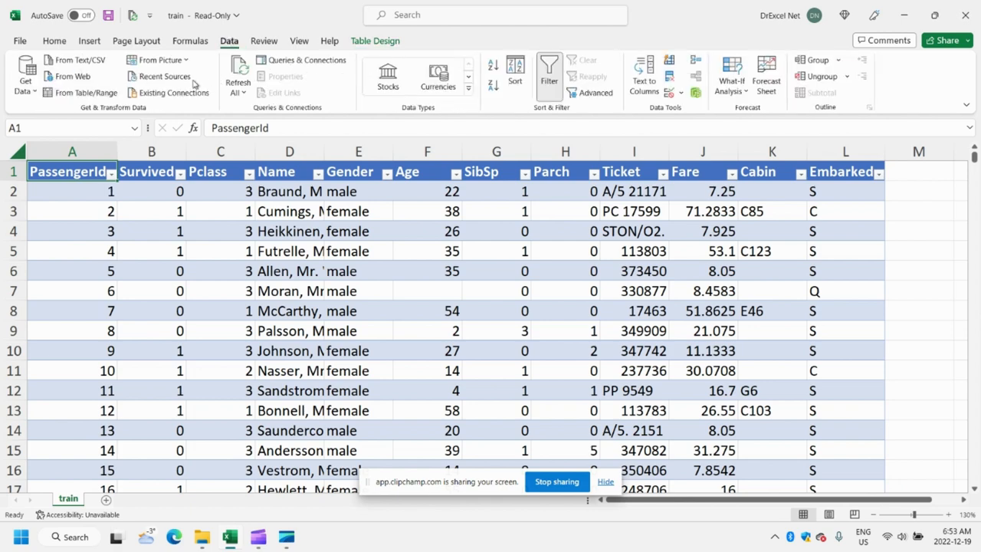
{"action": "mouse_move", "coordinate": [86, 92]}
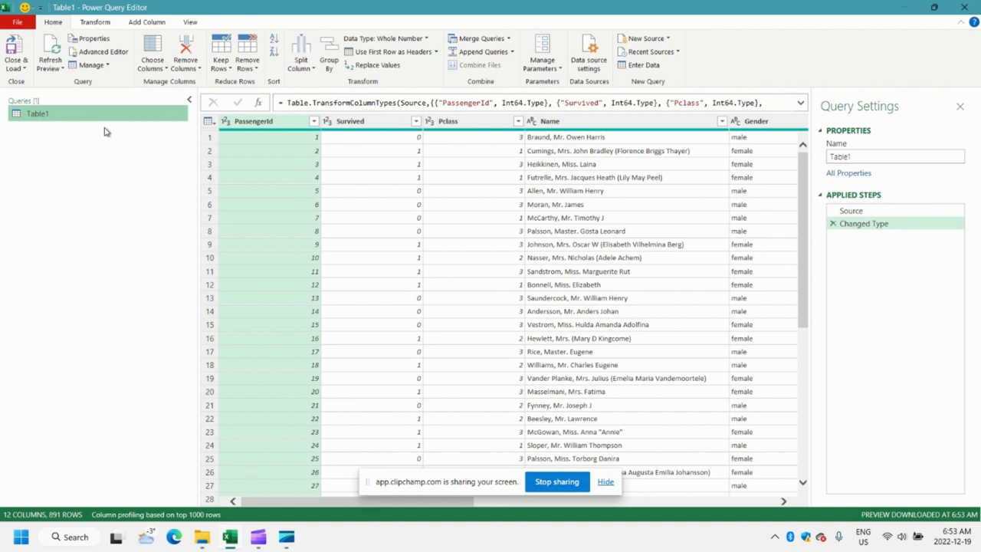
Step: Edit the query name Table1 in Query Settings, entering PassengerData
{"action": "double_click", "coordinate": [895, 157]}
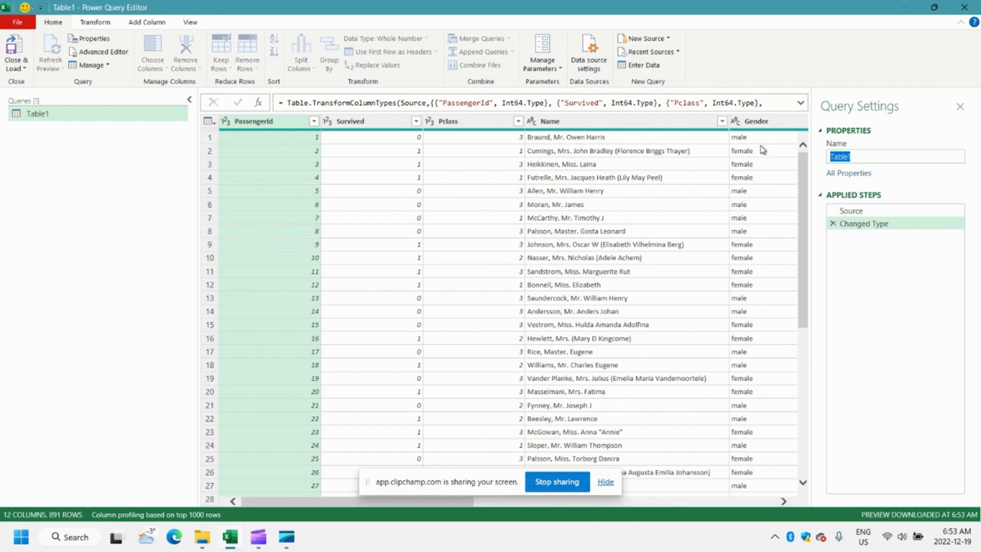
{"action": "type", "text": "PassengerData"}
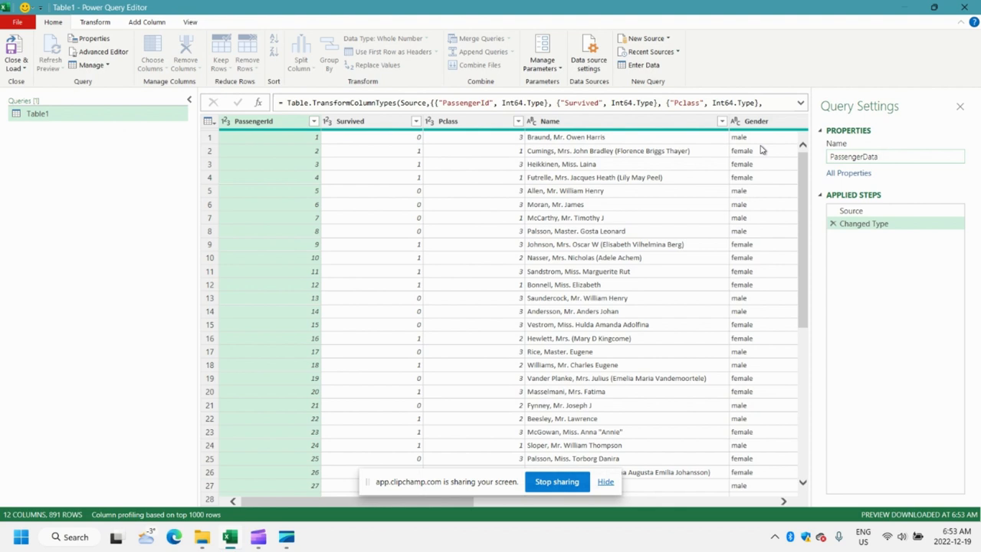
{"action": "mouse_move", "coordinate": [198, 114]}
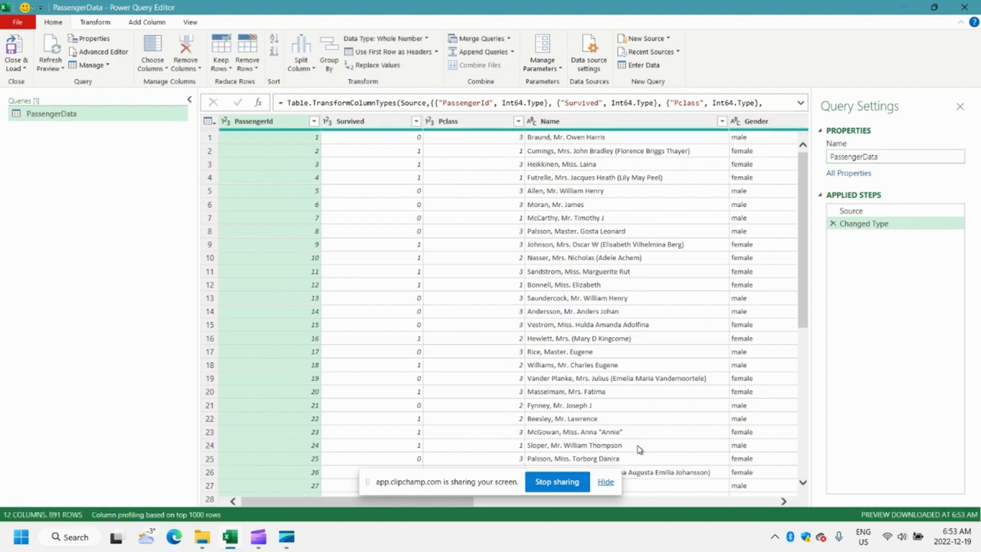
{"action": "mouse_move", "coordinate": [460, 242]}
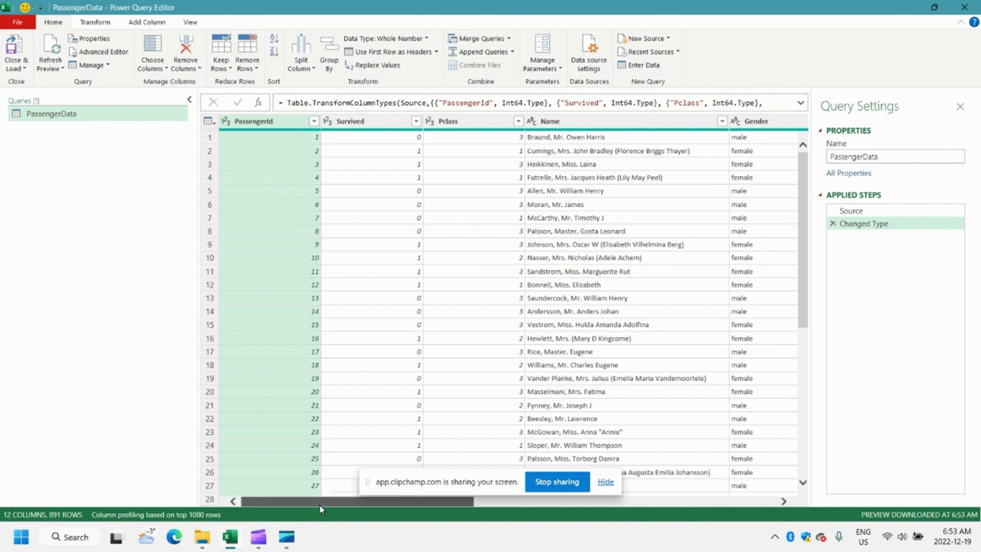
Step: Trim spaces and clean non-printing characters from the Gender column values
{"action": "scroll", "scroll_direction": "right", "scroll_amount": 3}
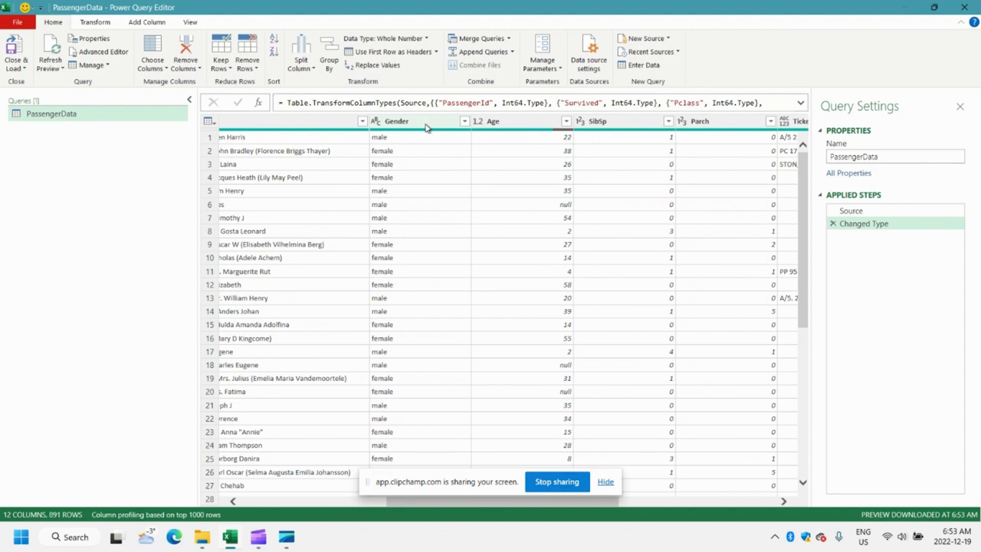
{"action": "right_click", "coordinate": [395, 120]}
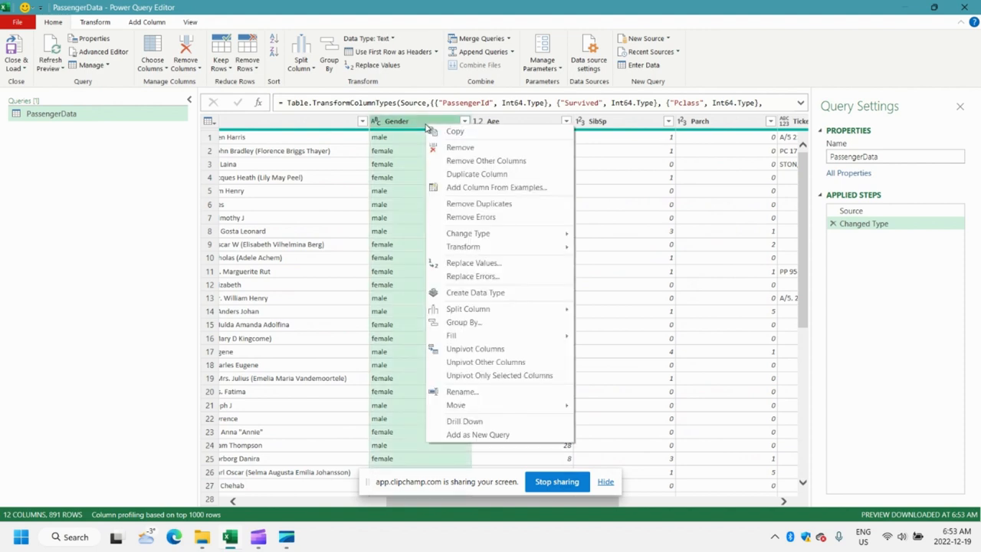
{"action": "mouse_move", "coordinate": [498, 233]}
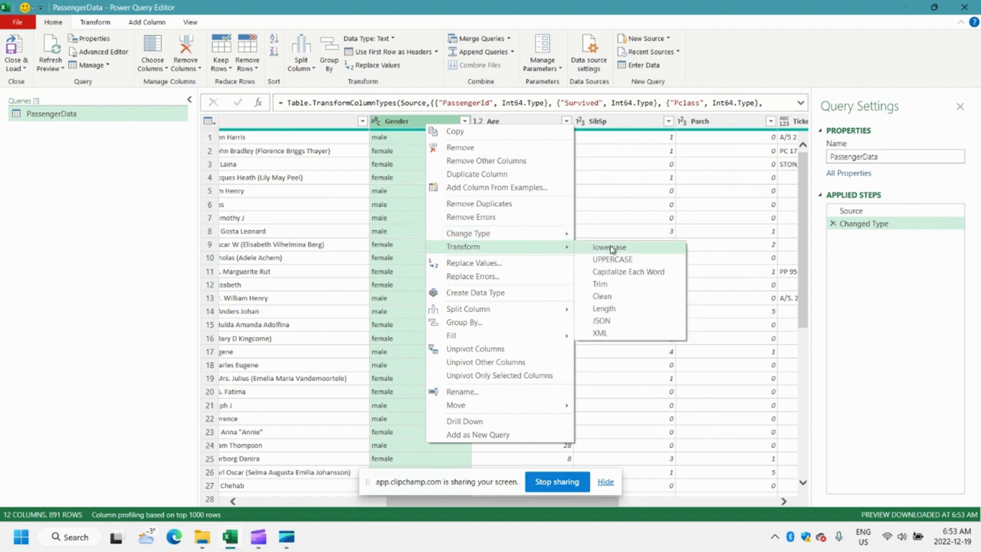
{"action": "left_click", "coordinate": [599, 284]}
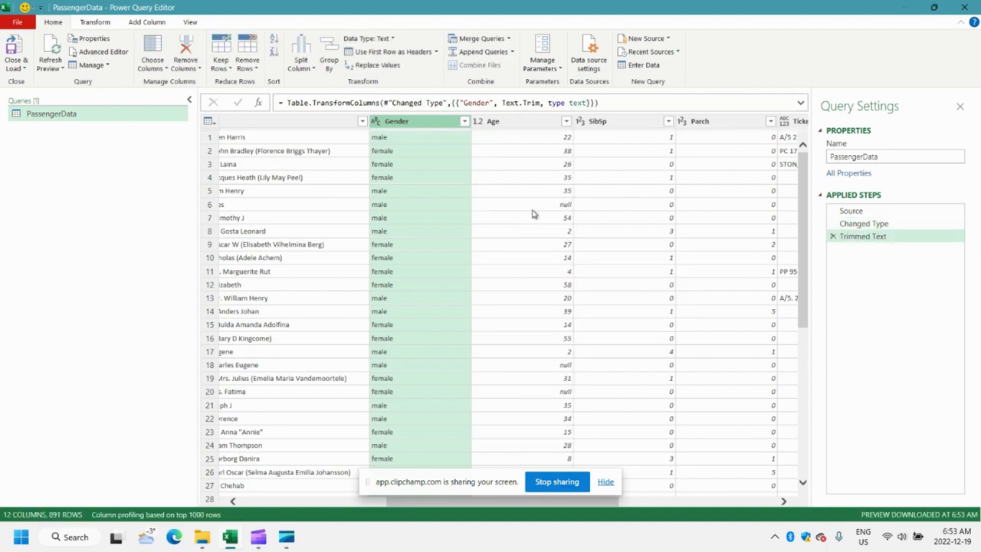
{"action": "right_click", "coordinate": [417, 119]}
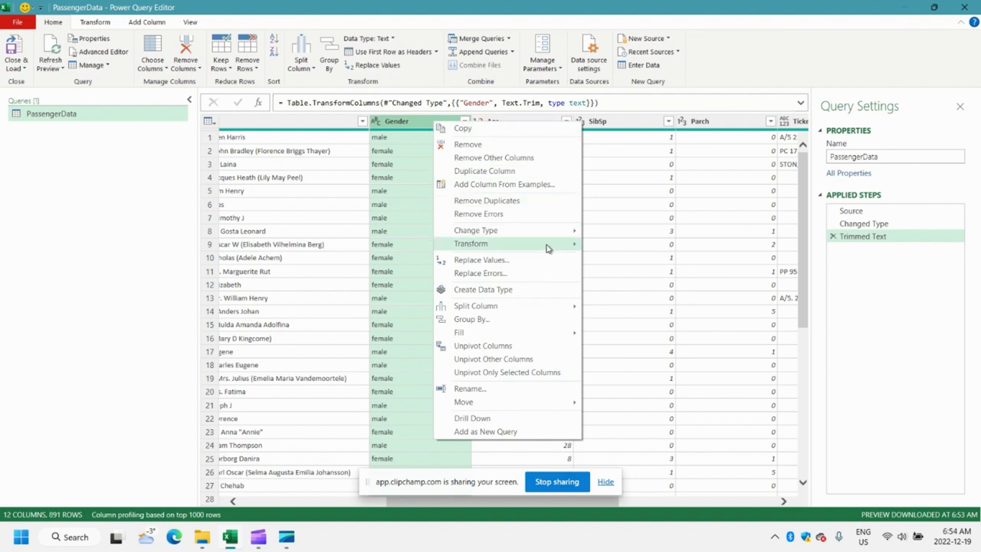
{"action": "left_click", "coordinate": [471, 244]}
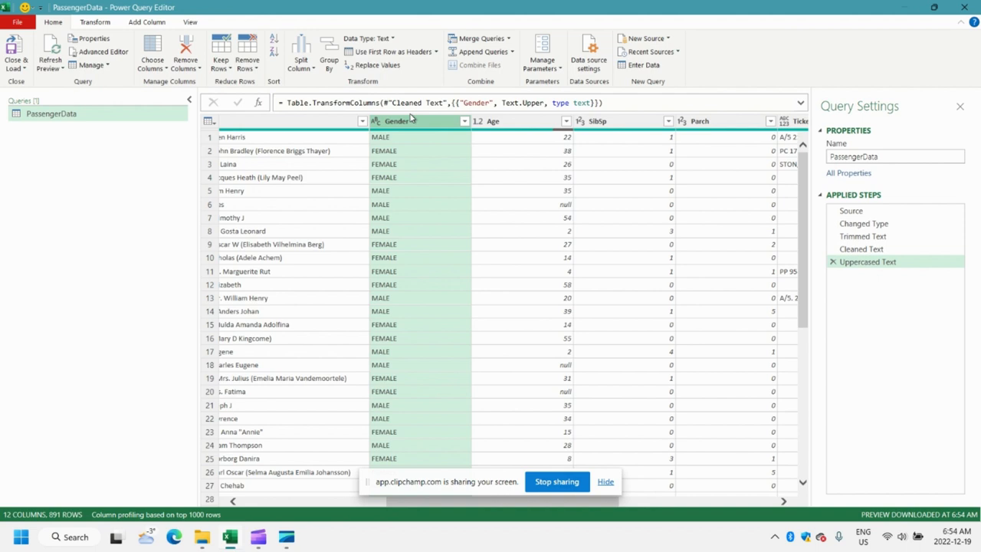
{"action": "mouse_move", "coordinate": [328, 58]}
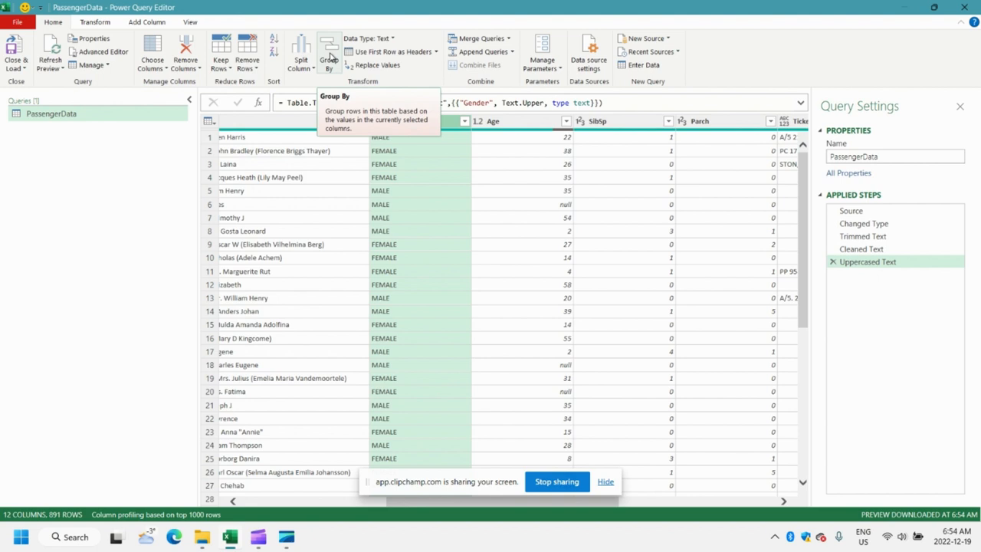
Step: Group by Gender with a Count Rows column, giving MALE 577 and FEMALE 314
{"action": "left_click", "coordinate": [328, 52]}
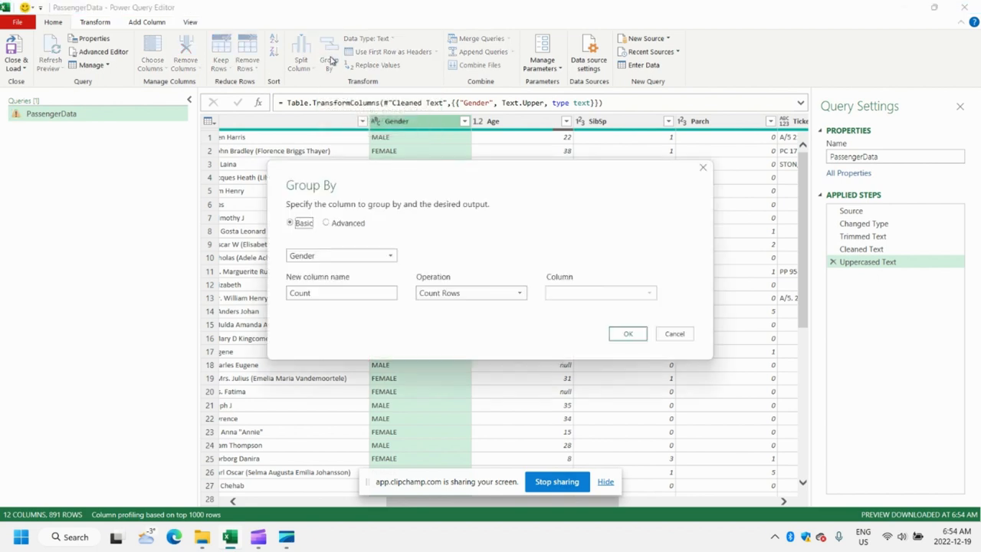
{"action": "mouse_move", "coordinate": [316, 243]}
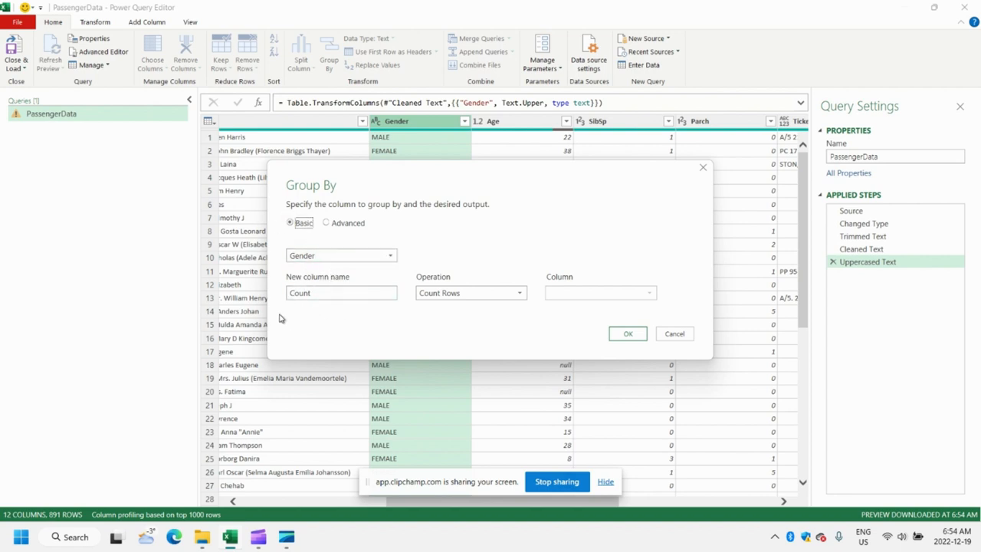
{"action": "mouse_move", "coordinate": [350, 285]}
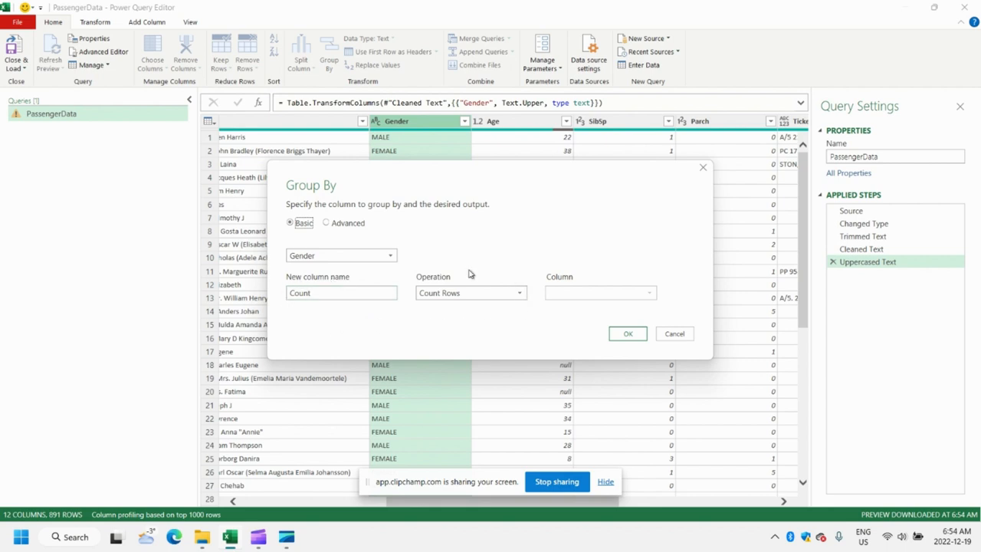
{"action": "mouse_move", "coordinate": [632, 310]}
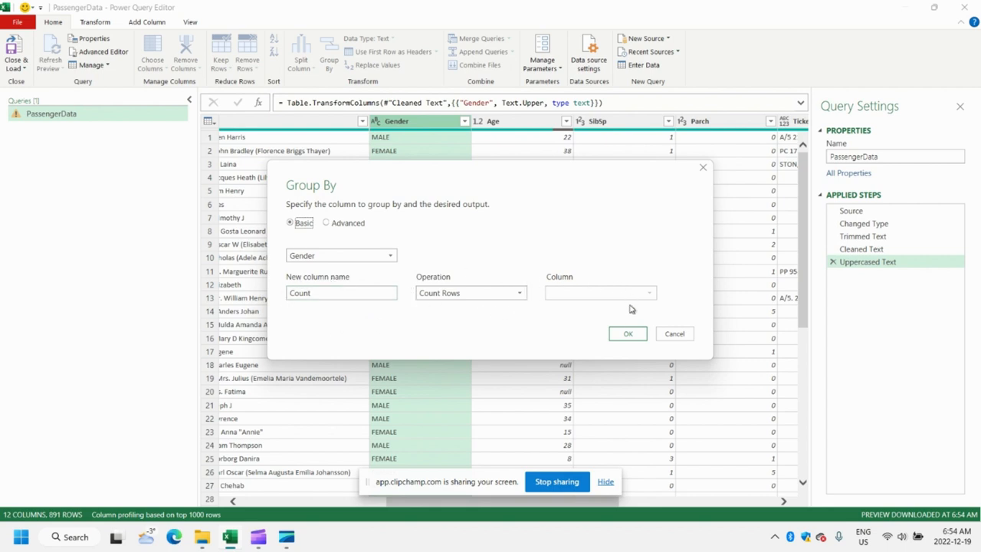
{"action": "left_click", "coordinate": [628, 334]}
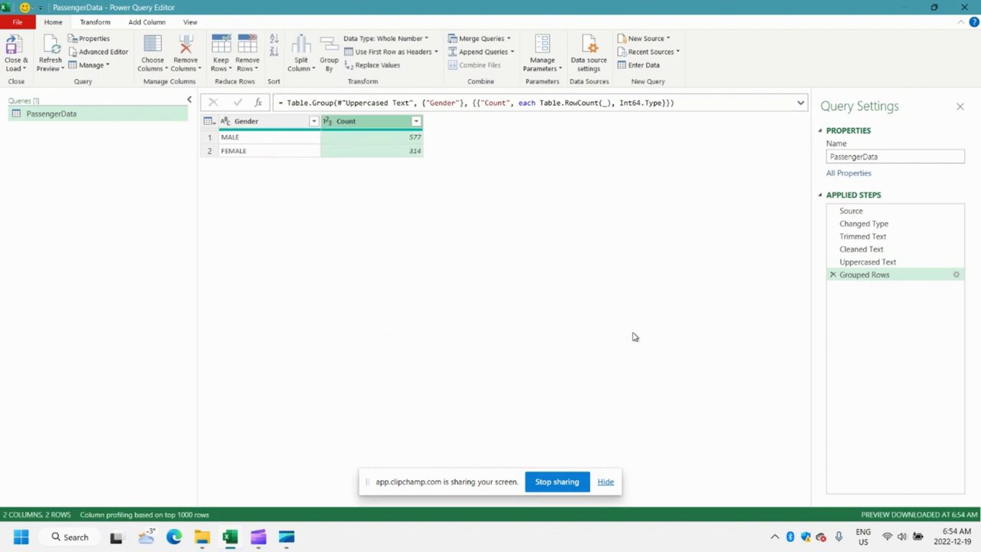
{"action": "mouse_move", "coordinate": [649, 333]}
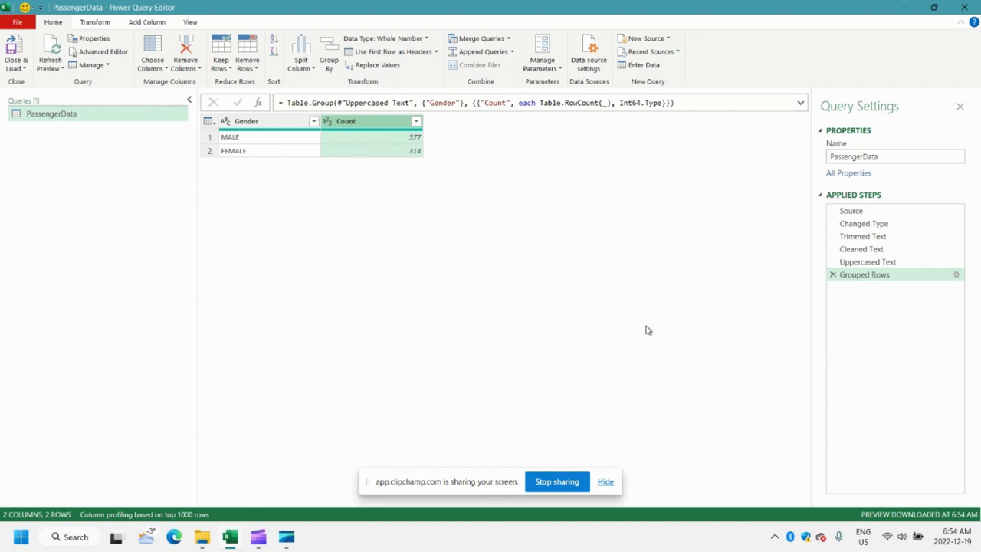
{"action": "mouse_move", "coordinate": [413, 168]}
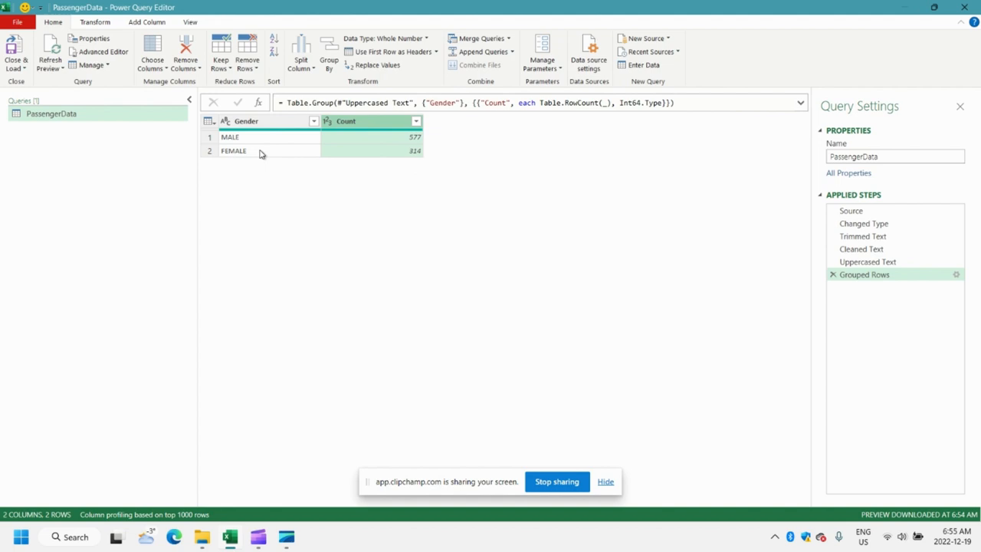
{"action": "mouse_move", "coordinate": [804, 193]}
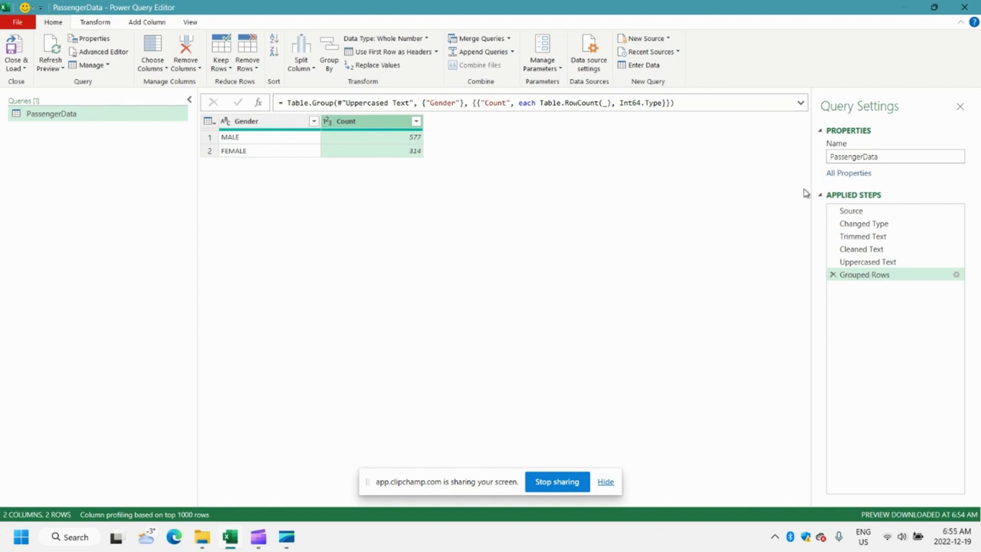
{"action": "mouse_move", "coordinate": [834, 285]}
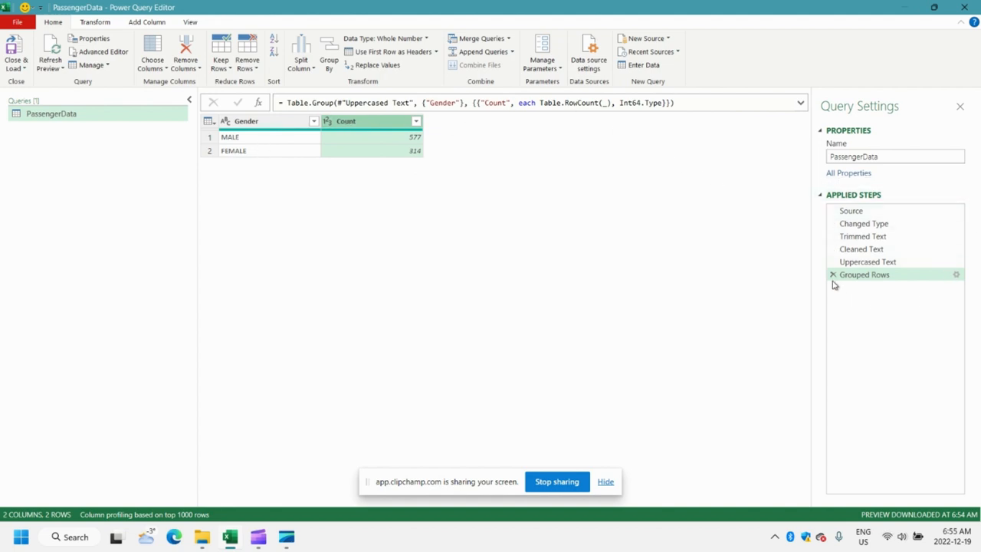
{"action": "mouse_move", "coordinate": [956, 274]}
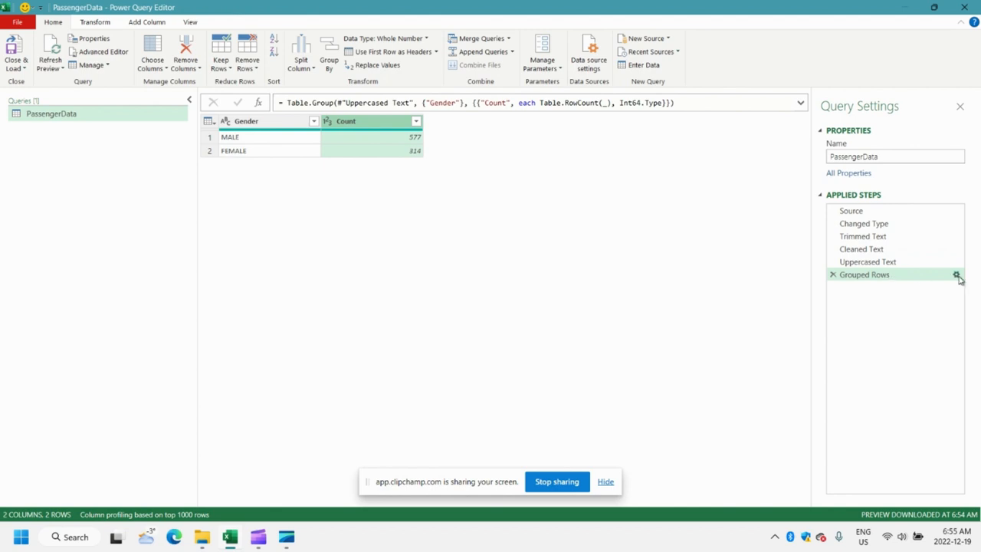
Step: Edit the Grouped Rows step in Advanced mode, adding a grouping and setting the first to Pclass
{"action": "left_click", "coordinate": [956, 275]}
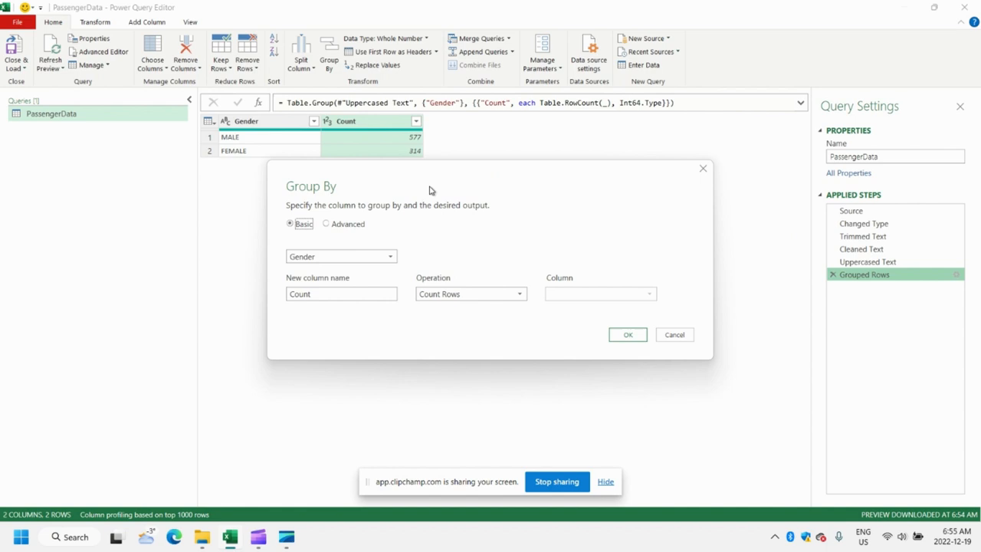
{"action": "mouse_move", "coordinate": [462, 236]}
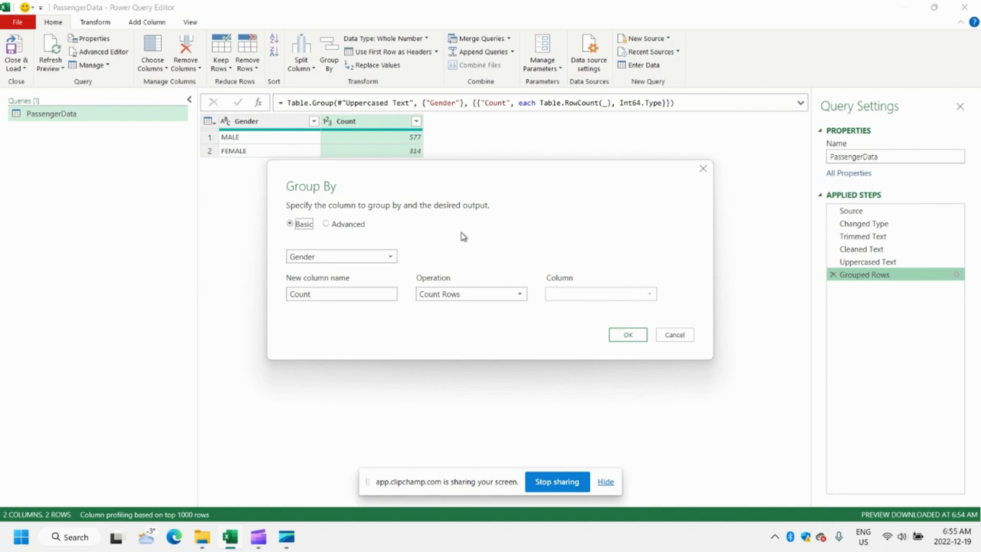
{"action": "left_click", "coordinate": [326, 223]}
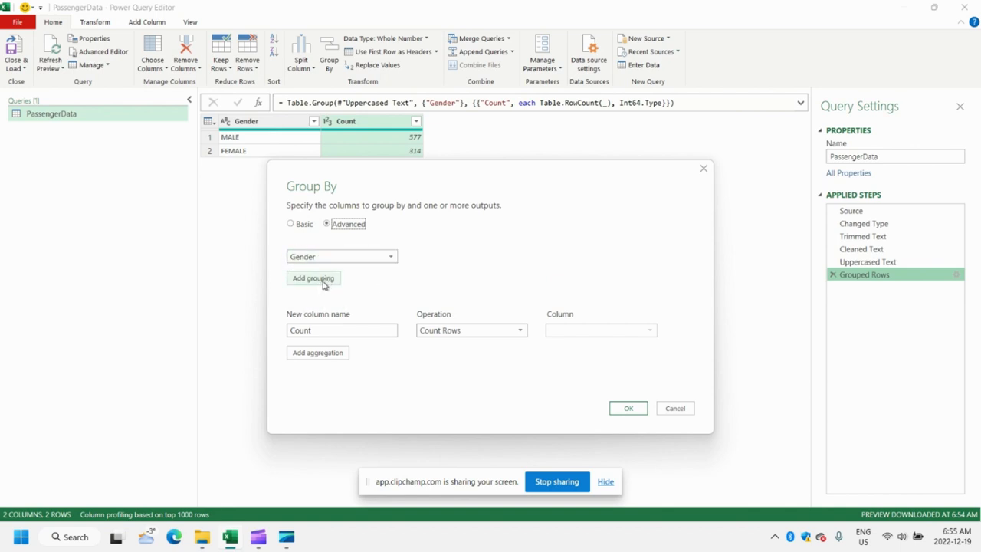
{"action": "left_click", "coordinate": [312, 278]}
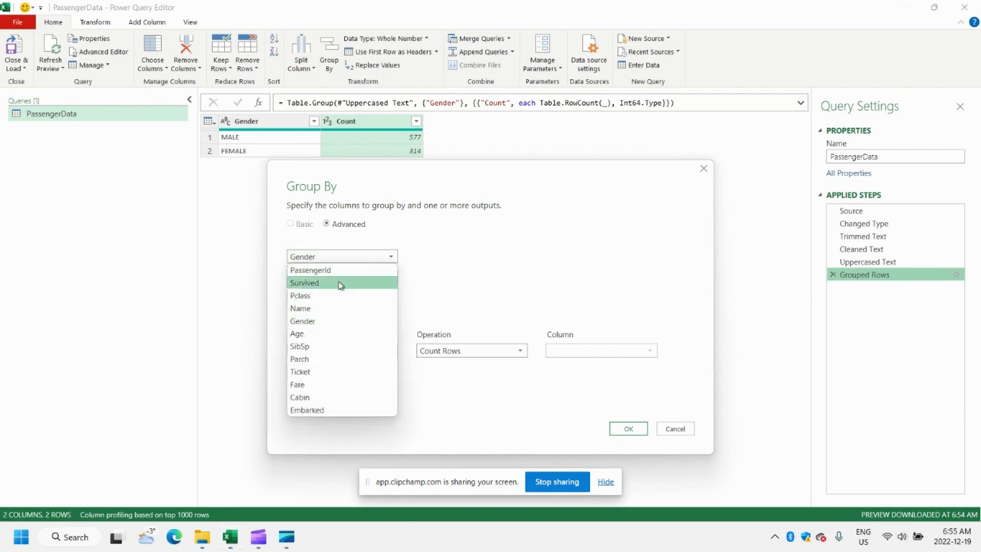
{"action": "left_click", "coordinate": [300, 295]}
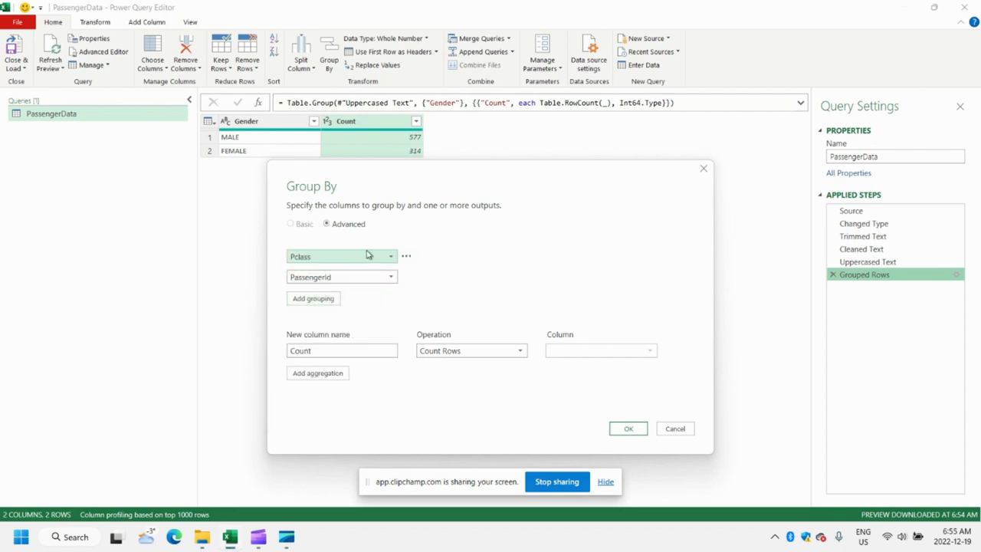
{"action": "mouse_move", "coordinate": [392, 214]}
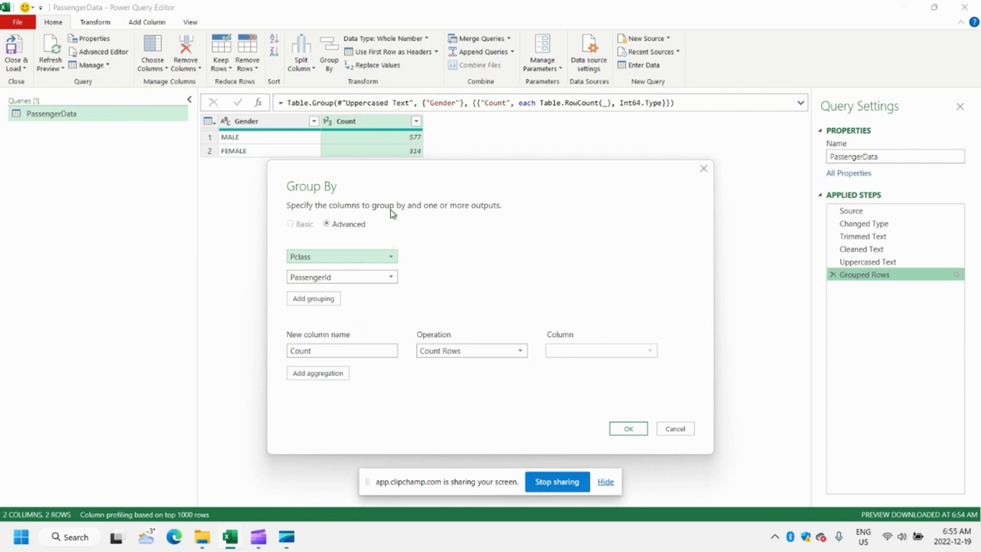
Step: Set the second grouping column to Gender alongside Pclass
{"action": "left_click", "coordinate": [391, 276]}
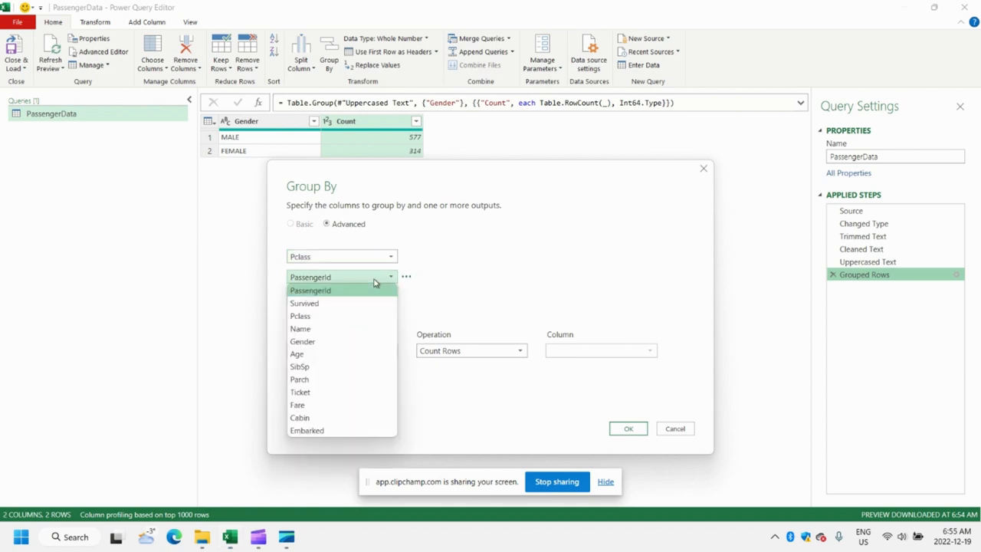
{"action": "left_click", "coordinate": [302, 340]}
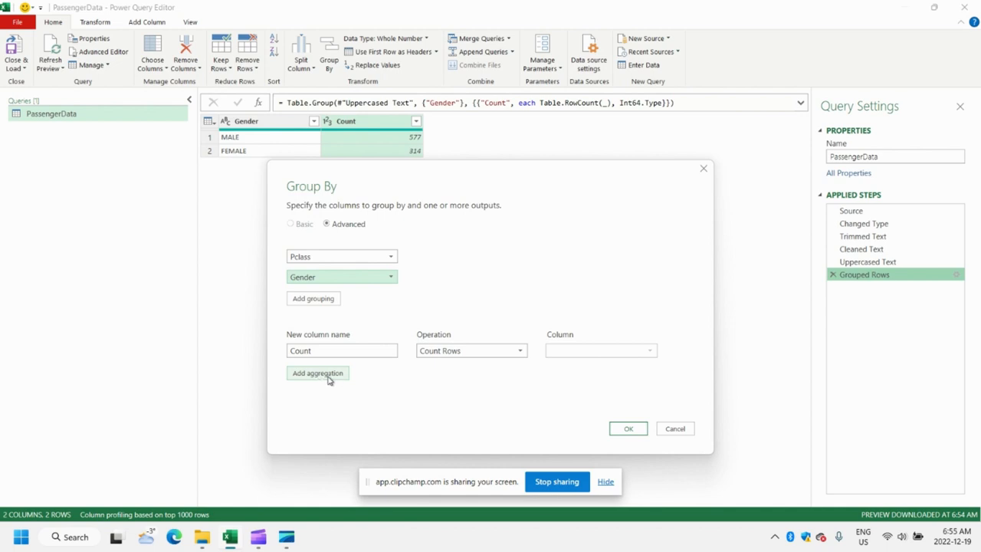
Step: Add a Sum_Fares aggregation summing the Fare column next to Count
{"action": "left_click", "coordinate": [317, 374]}
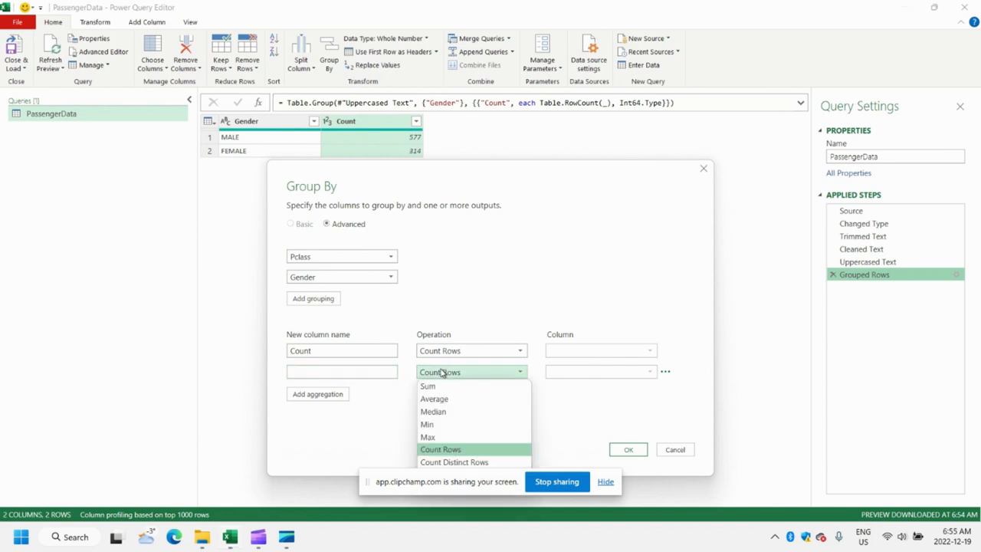
{"action": "left_click", "coordinate": [427, 386]}
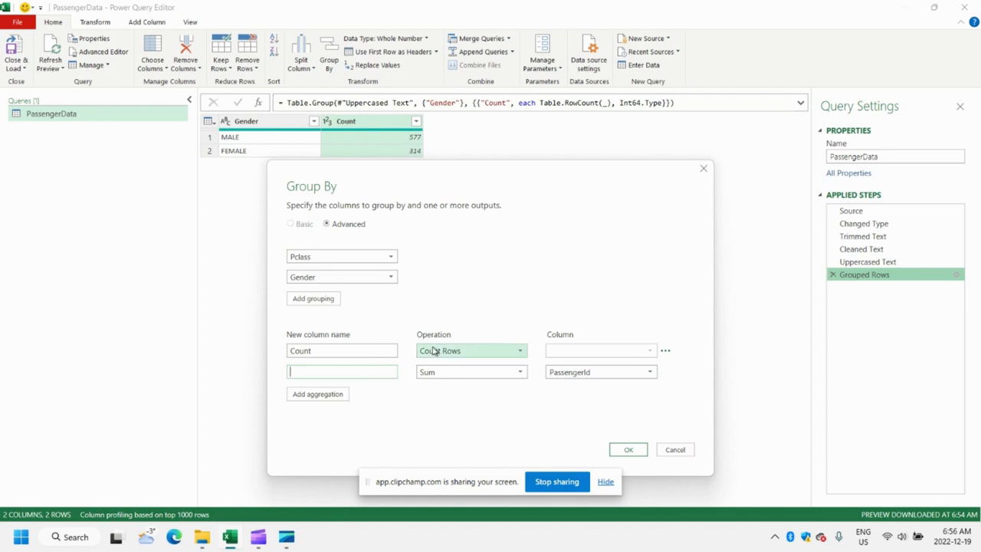
{"action": "type", "text": "Sum_Fares"}
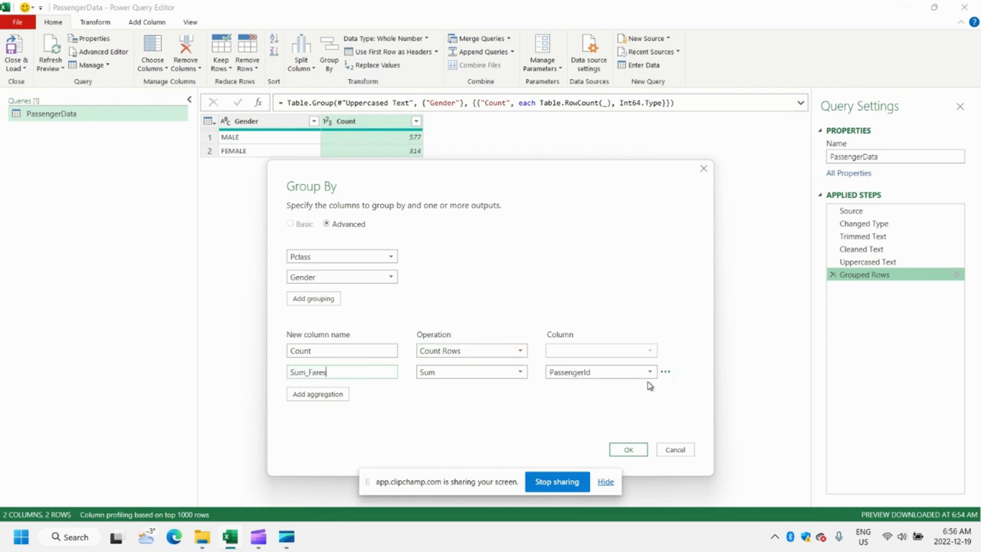
{"action": "left_click", "coordinate": [650, 373]}
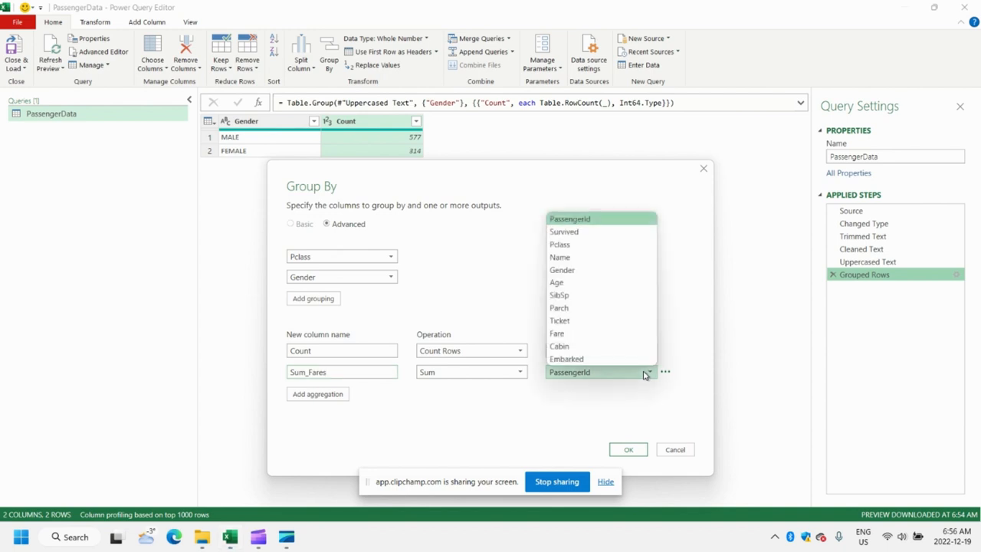
{"action": "left_click", "coordinate": [556, 335]}
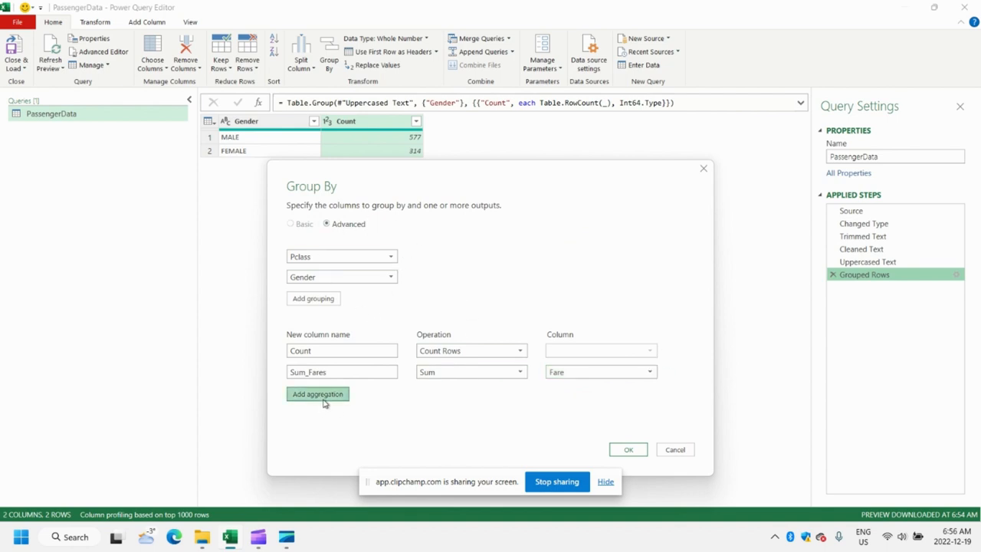
Step: Add an Average_Fare aggregation averaging the Fare column
{"action": "left_click", "coordinate": [318, 394]}
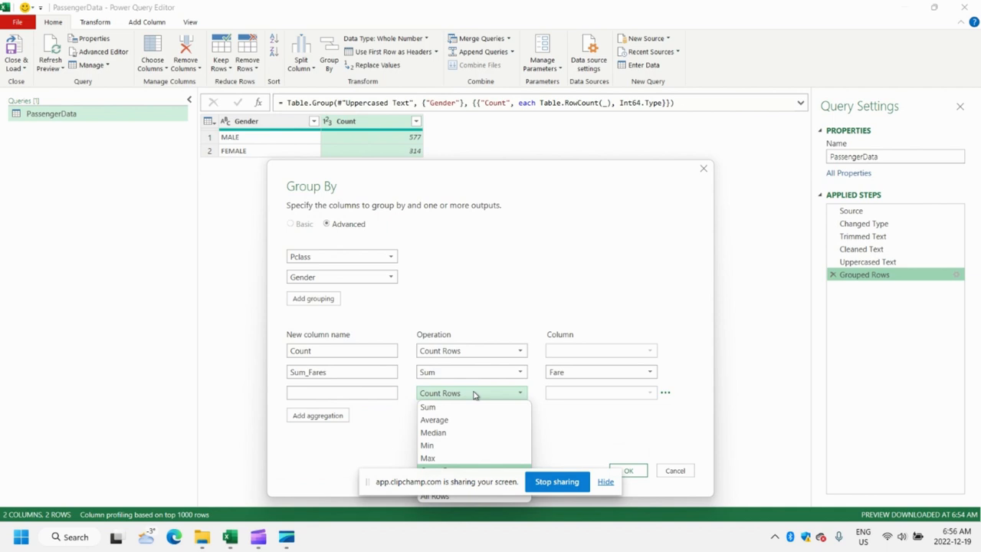
{"action": "mouse_move", "coordinate": [437, 444]}
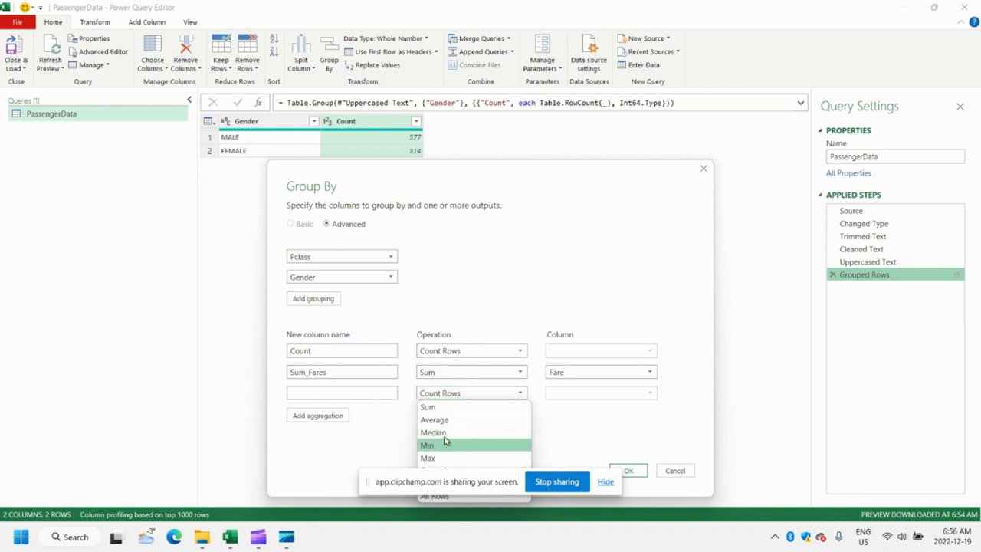
{"action": "left_click", "coordinate": [434, 420]}
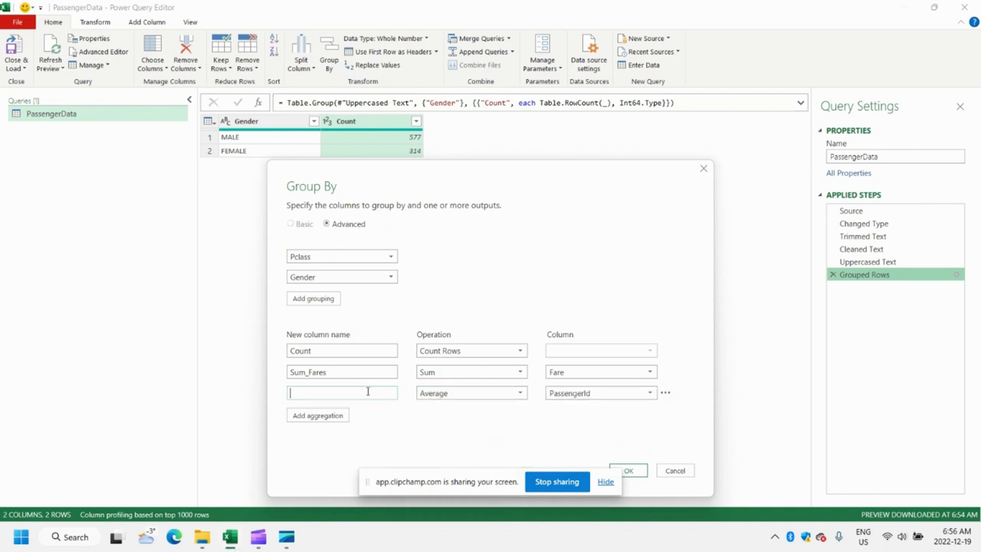
{"action": "type", "text": "Average_Fare"}
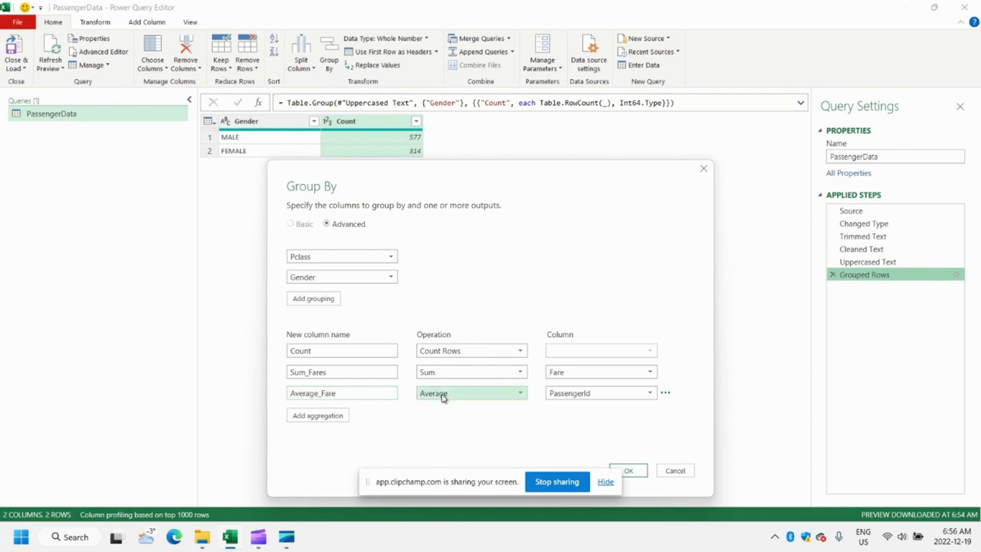
{"action": "left_click", "coordinate": [648, 392]}
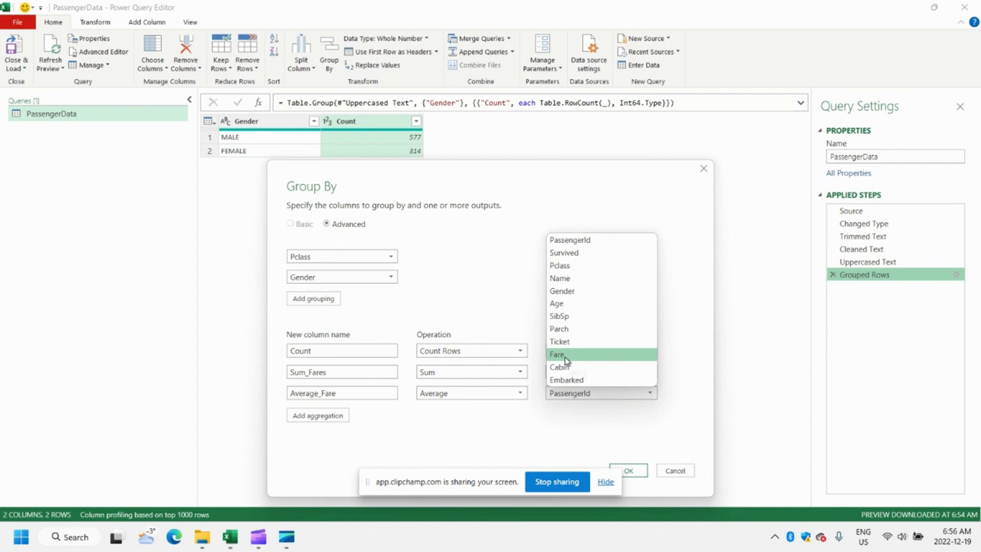
{"action": "left_click", "coordinate": [558, 354]}
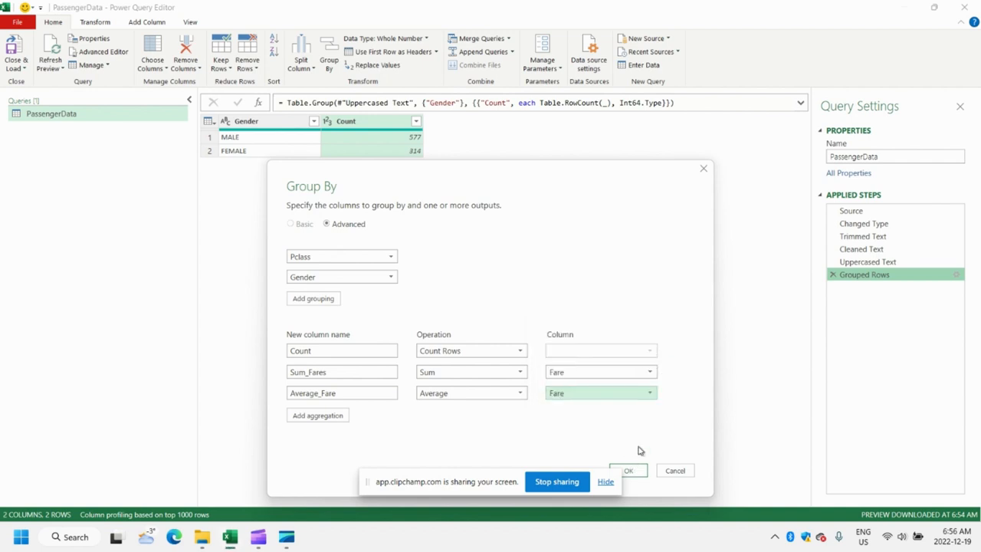
{"action": "mouse_move", "coordinate": [386, 233]}
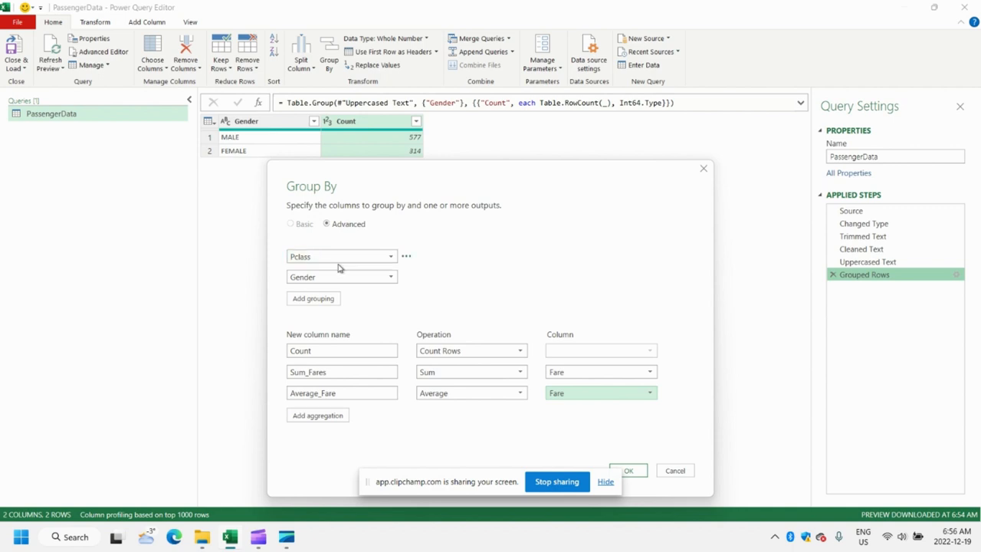
{"action": "mouse_move", "coordinate": [391, 299]}
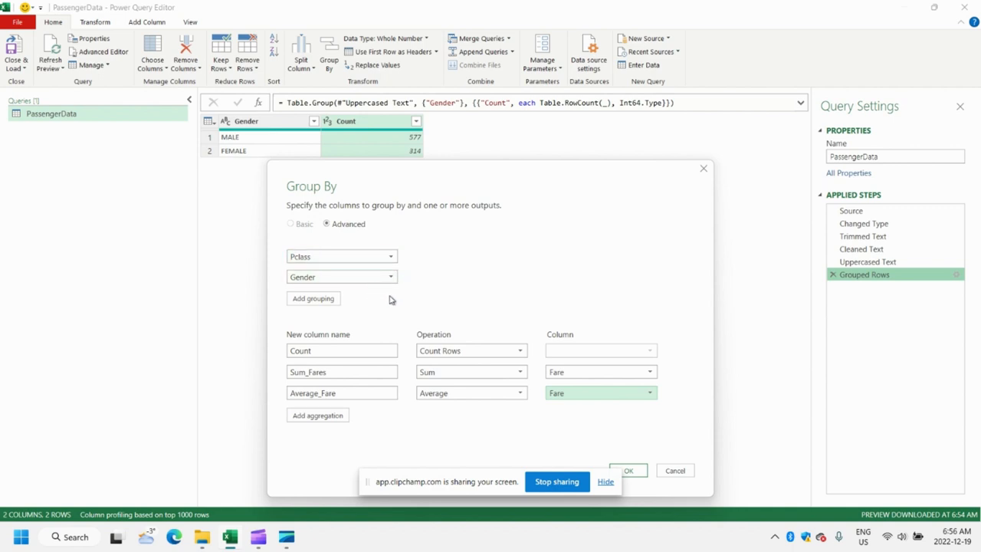
{"action": "mouse_move", "coordinate": [331, 331]}
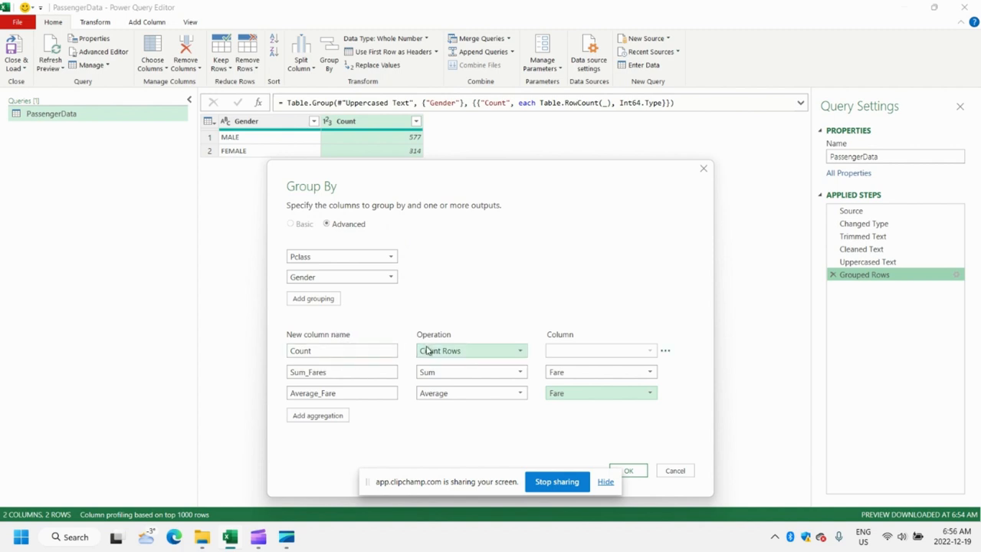
{"action": "mouse_move", "coordinate": [410, 360]}
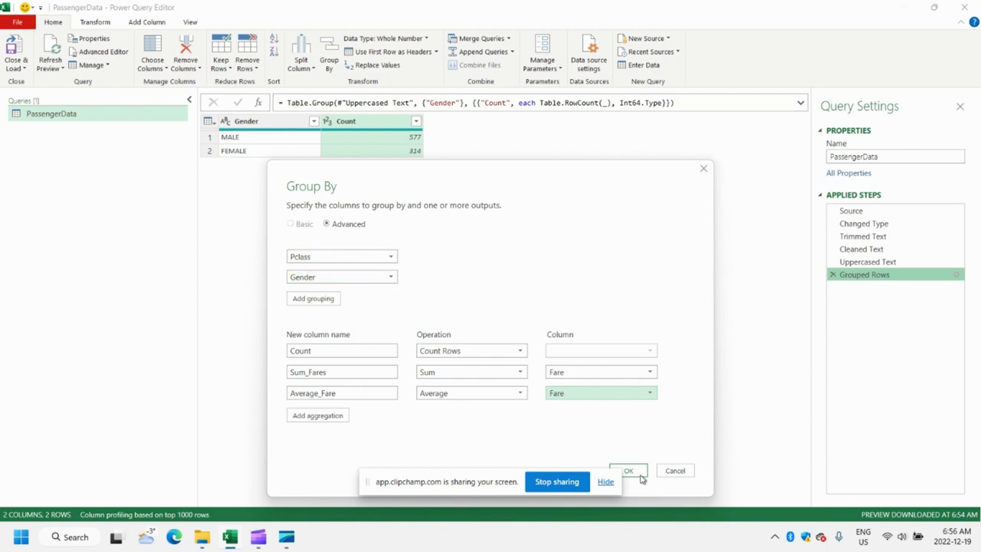
{"action": "mouse_move", "coordinate": [636, 475]}
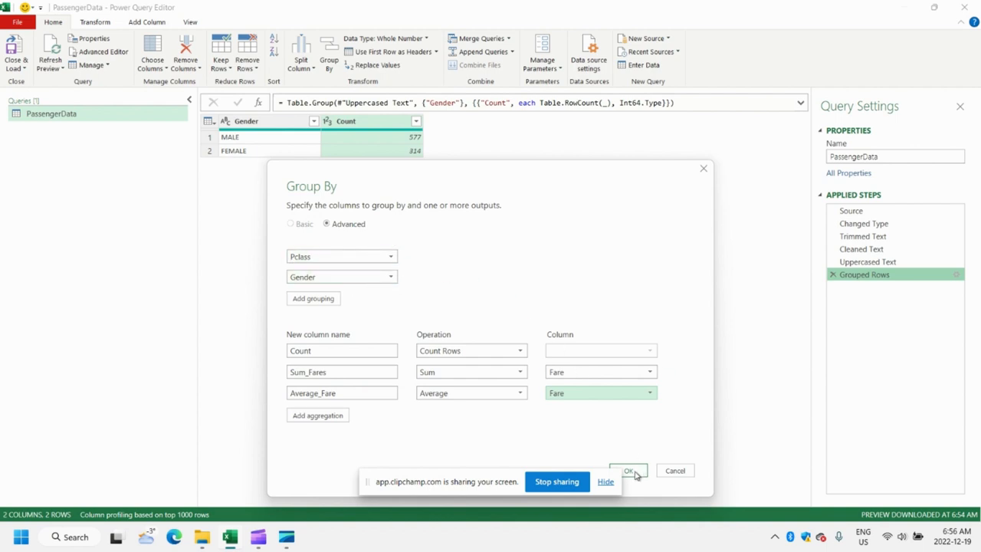
Step: Apply the Pclass-and-Gender grouping and sort the six result rows by Pclass ascending
{"action": "left_click", "coordinate": [628, 469]}
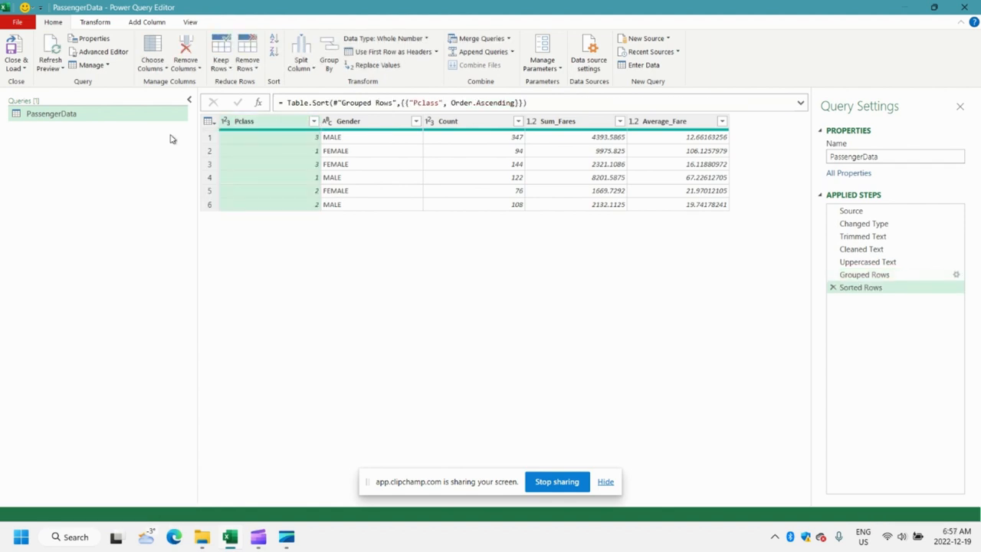
{"action": "left_click", "coordinate": [313, 120]}
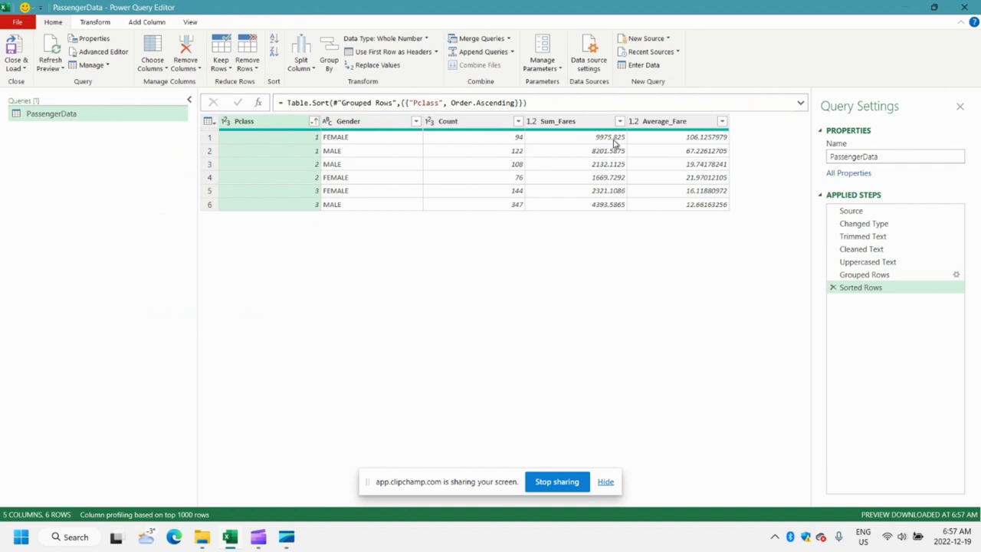
{"action": "mouse_move", "coordinate": [656, 144]}
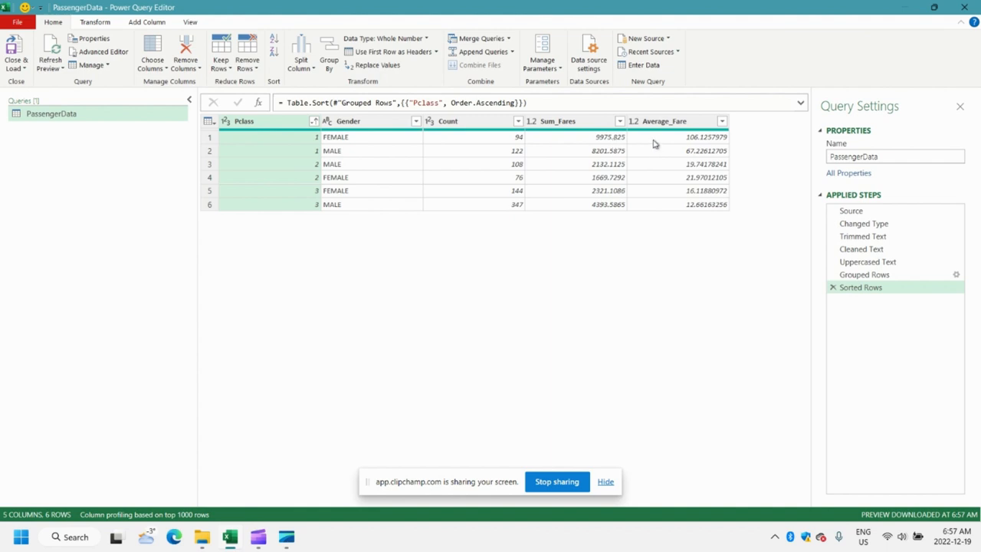
{"action": "mouse_move", "coordinate": [688, 143]}
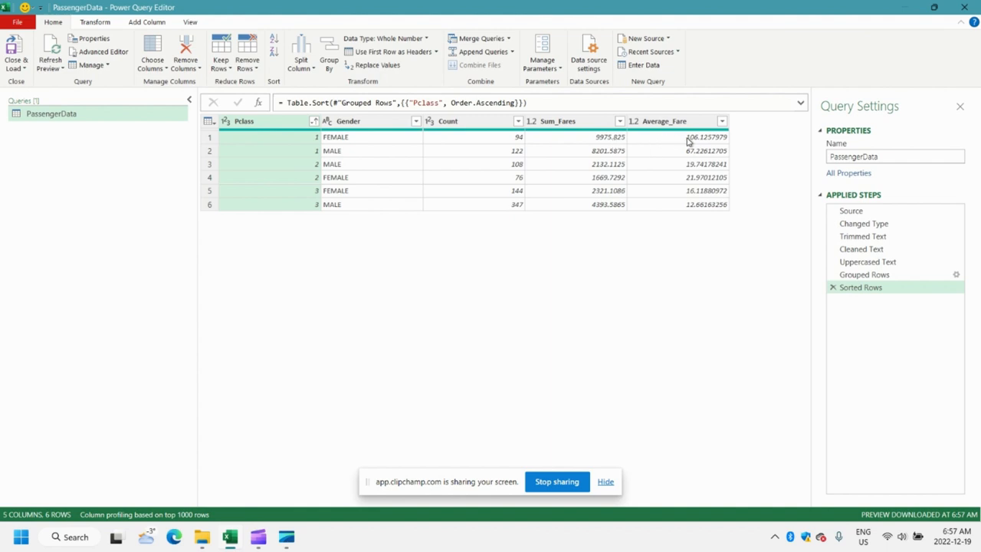
{"action": "mouse_move", "coordinate": [349, 213]}
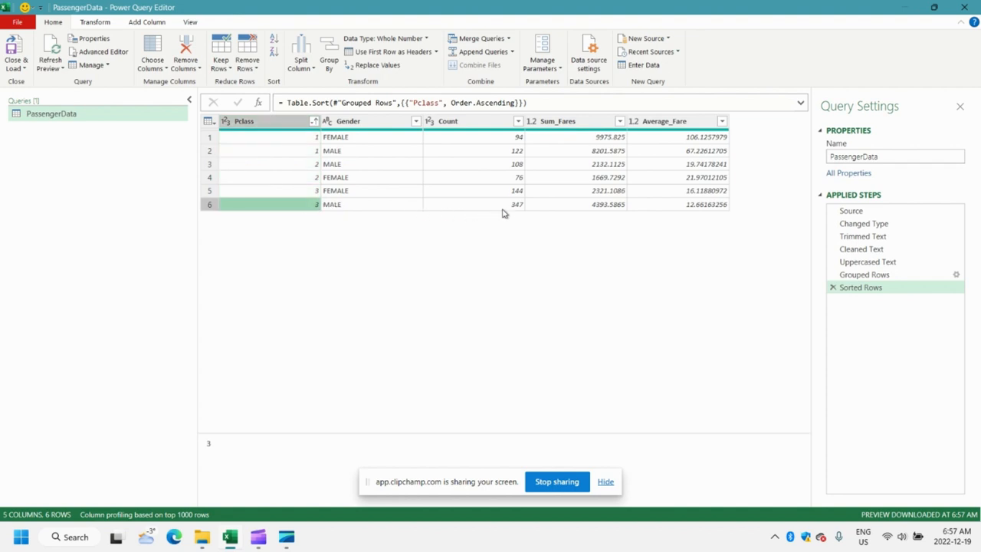
{"action": "left_click", "coordinate": [331, 203]}
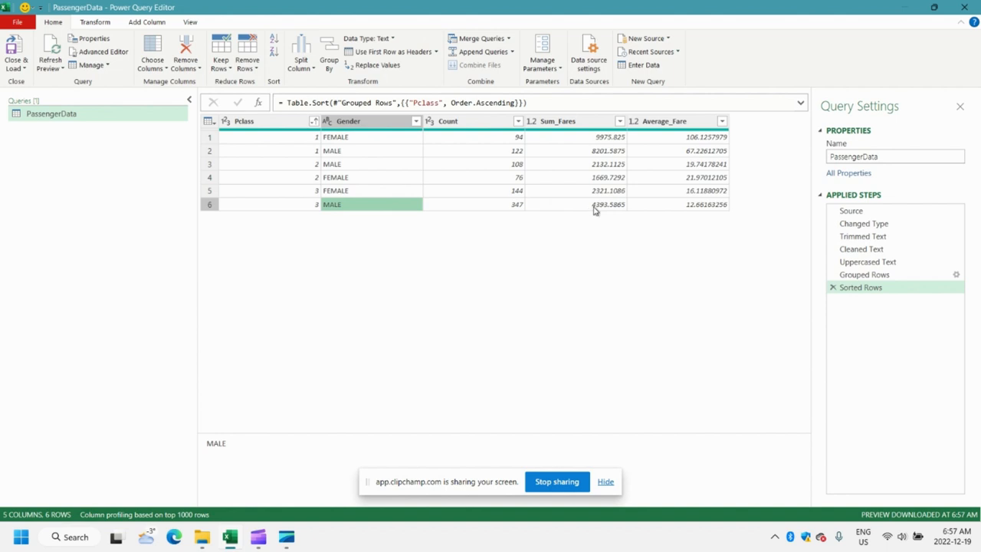
{"action": "mouse_move", "coordinate": [592, 224]}
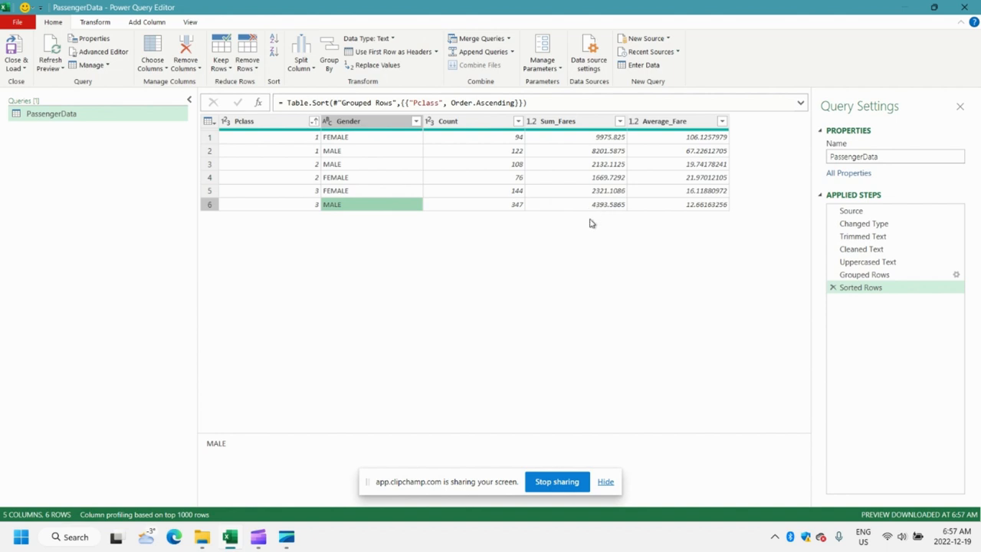
{"action": "mouse_move", "coordinate": [671, 202]}
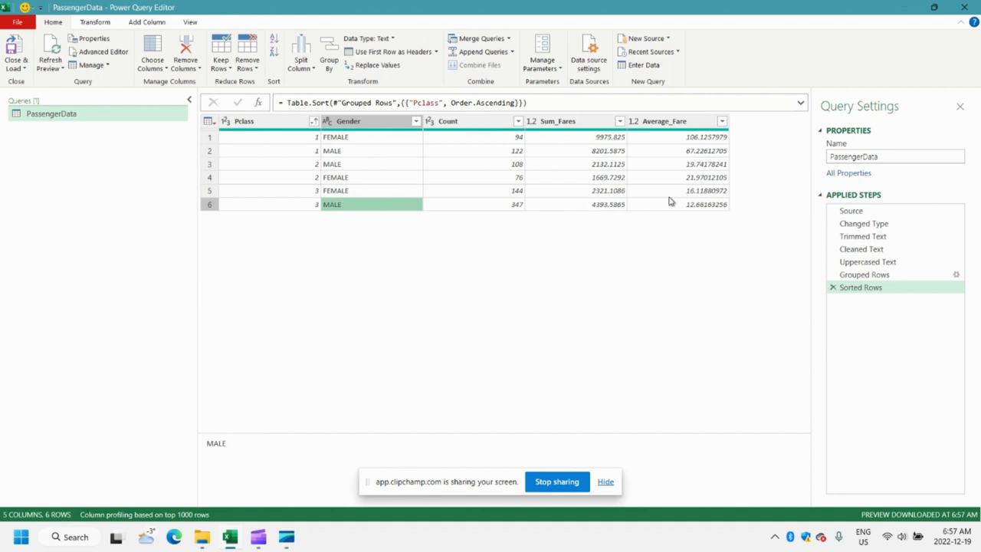
{"action": "mouse_move", "coordinate": [687, 208]}
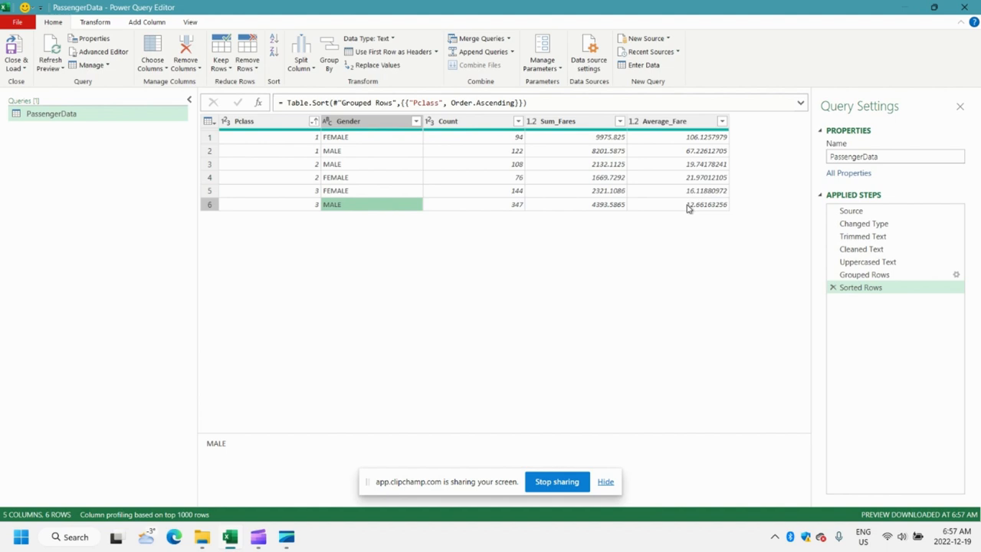
{"action": "mouse_move", "coordinate": [322, 205]}
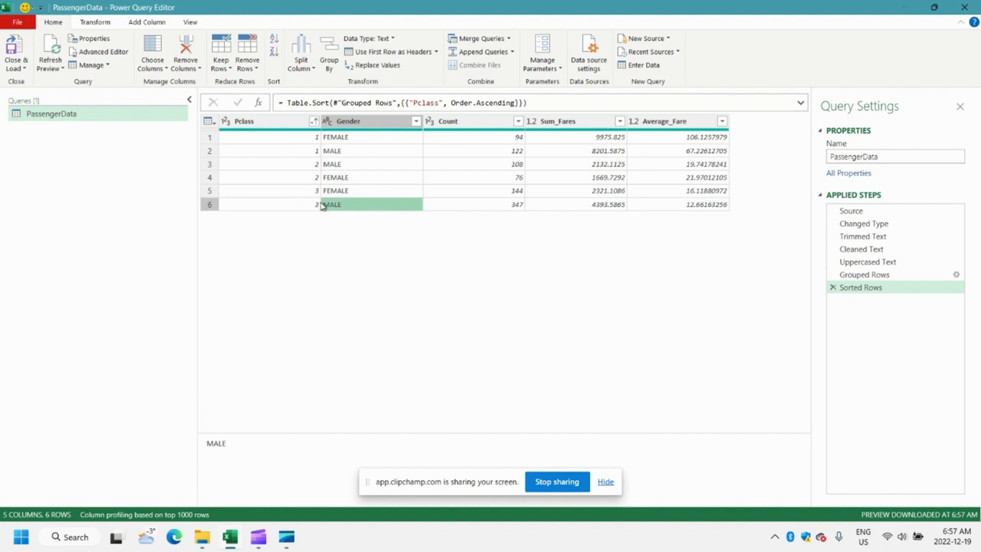
{"action": "mouse_move", "coordinate": [305, 198]}
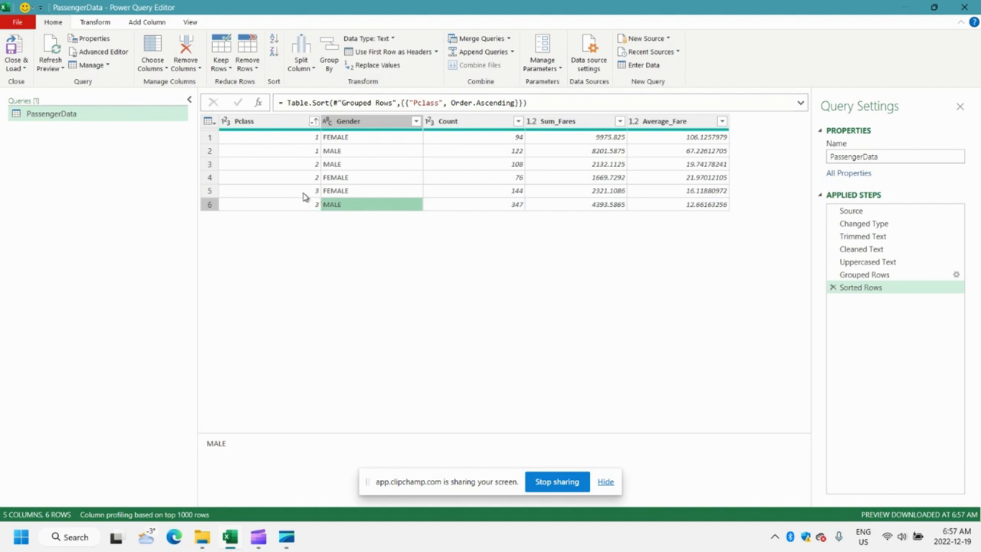
{"action": "mouse_move", "coordinate": [352, 203]}
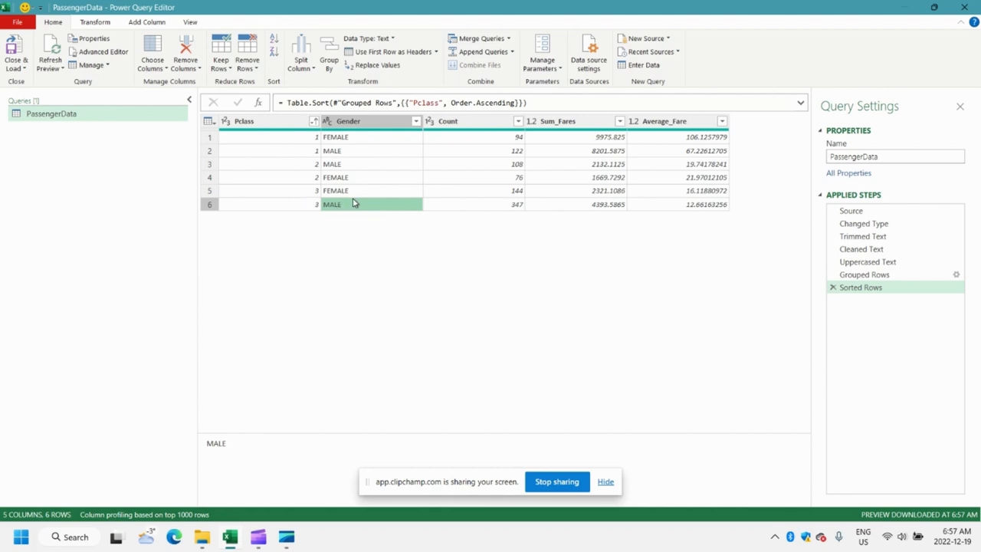
Step: Close & Load the grouped query back into the Excel workbook
{"action": "left_click", "coordinate": [16, 53]}
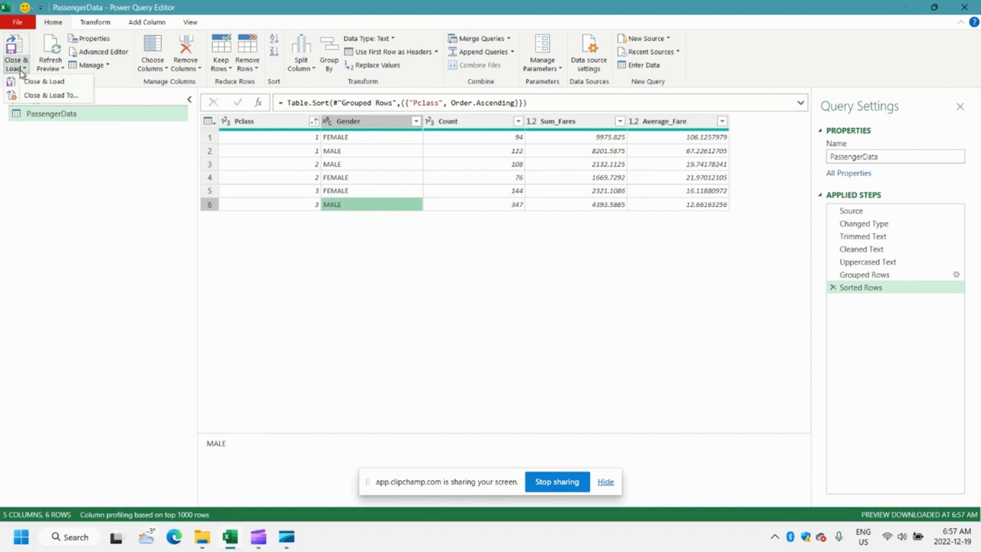
{"action": "left_click", "coordinate": [43, 79]}
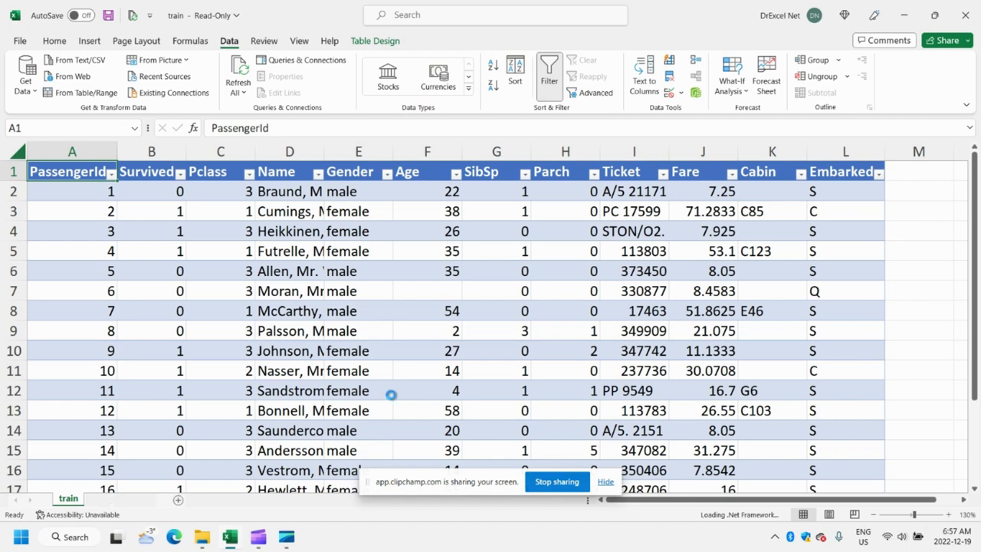